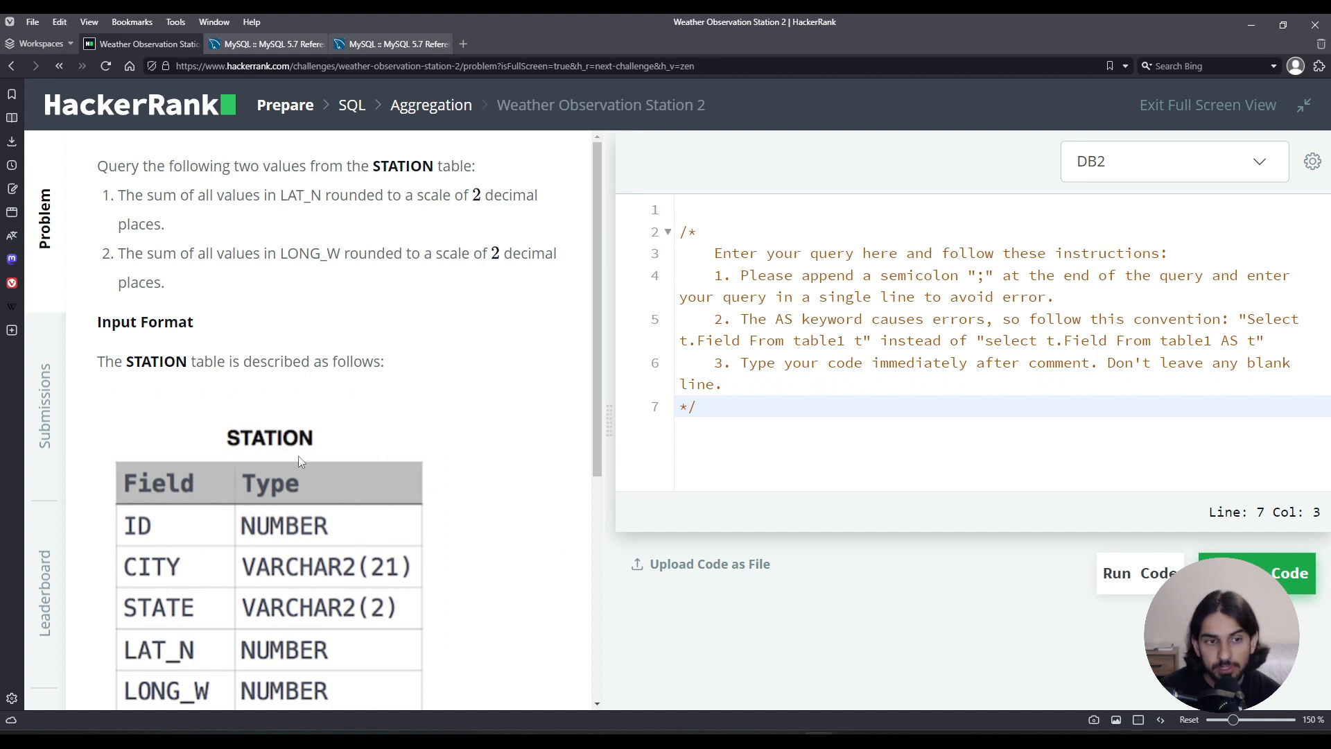
mouse_move(174, 639)
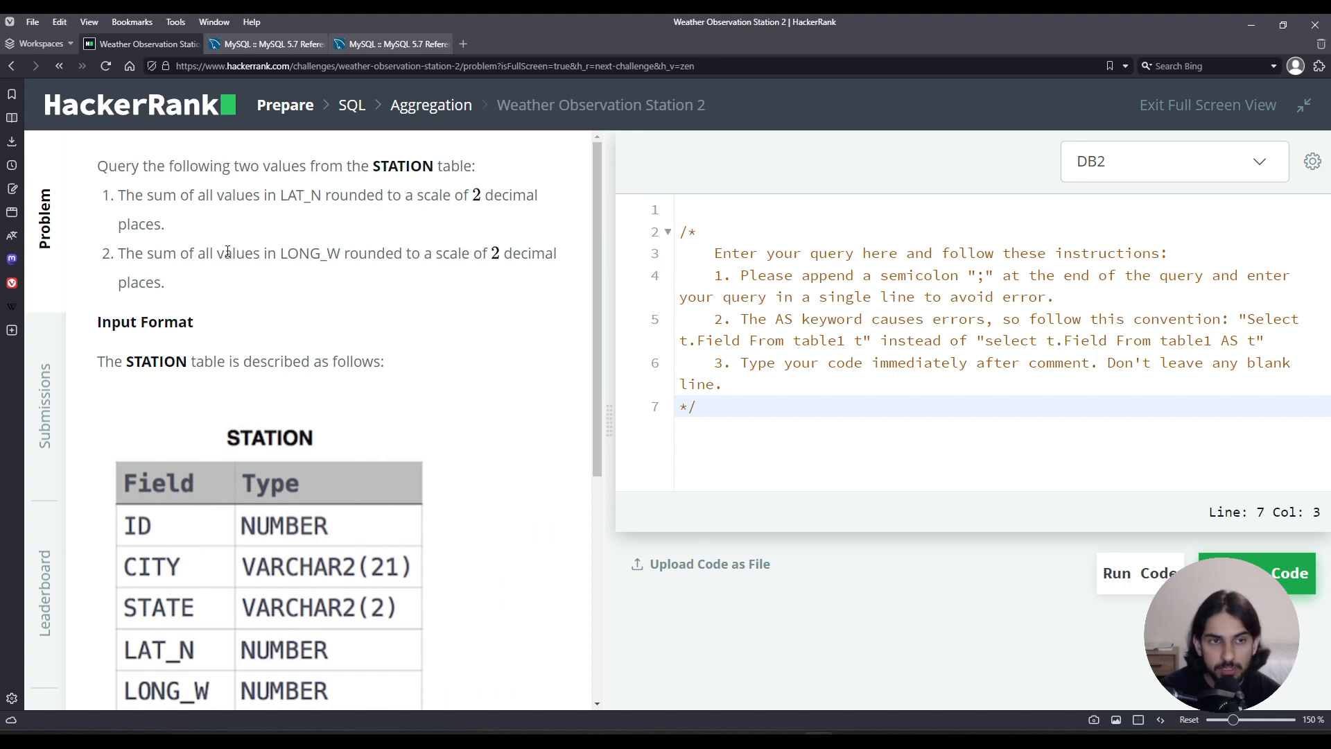
Step: Note the LAT_N column and two-decimal requirement, read the manual's SUM() entry, then return
double_click(299, 194)
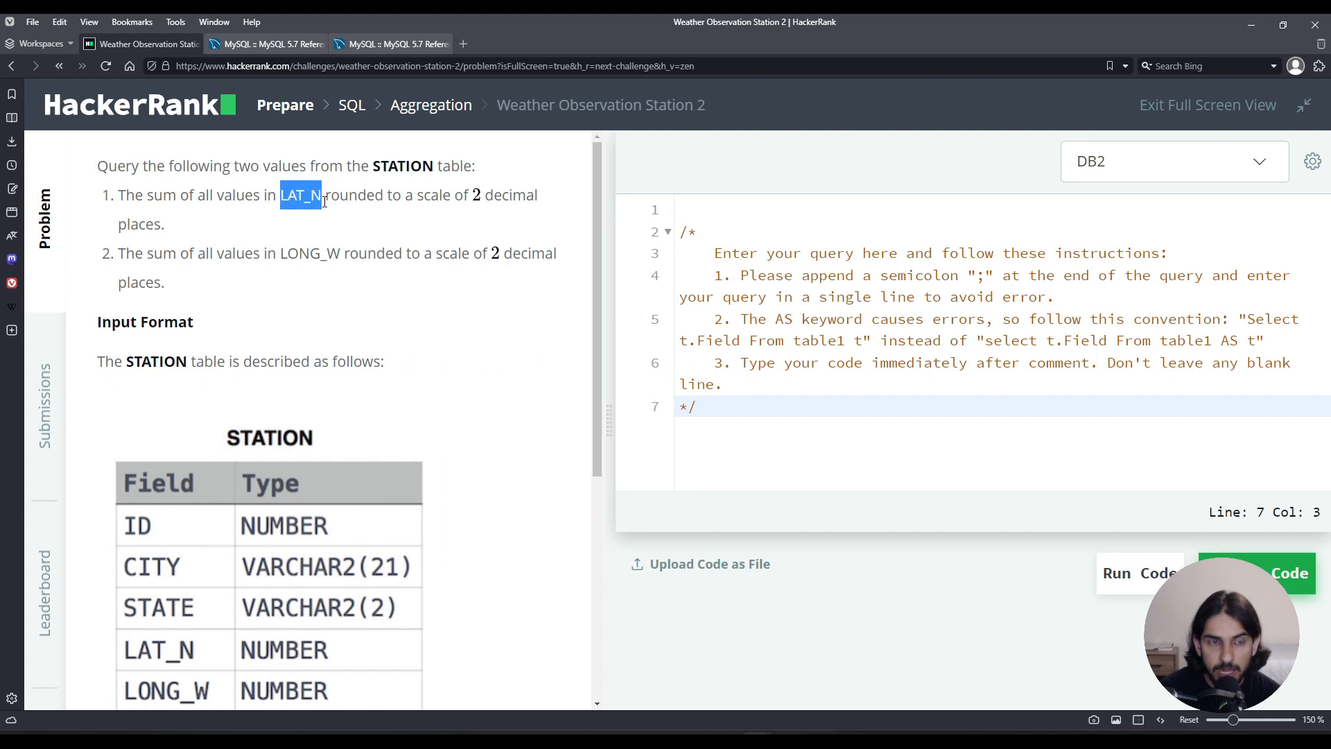
mouse_move(371, 296)
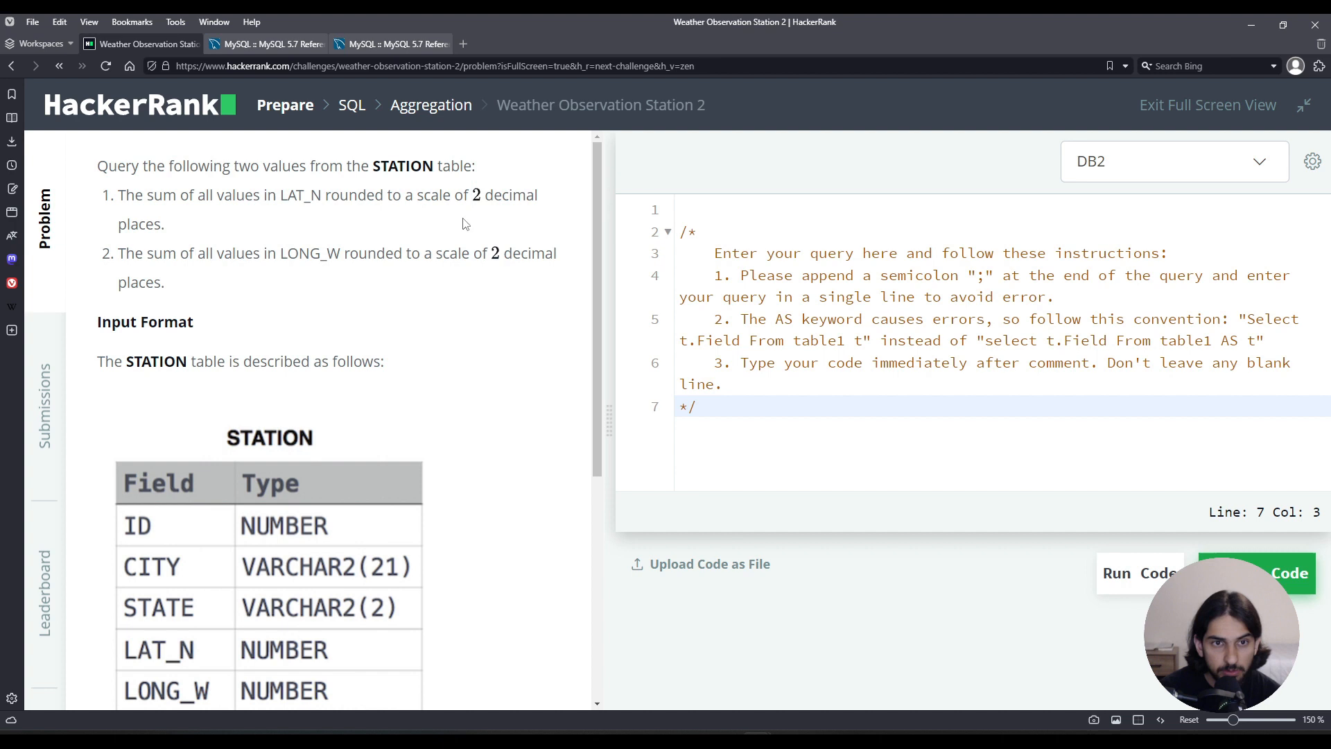
drag(465, 194, 165, 223)
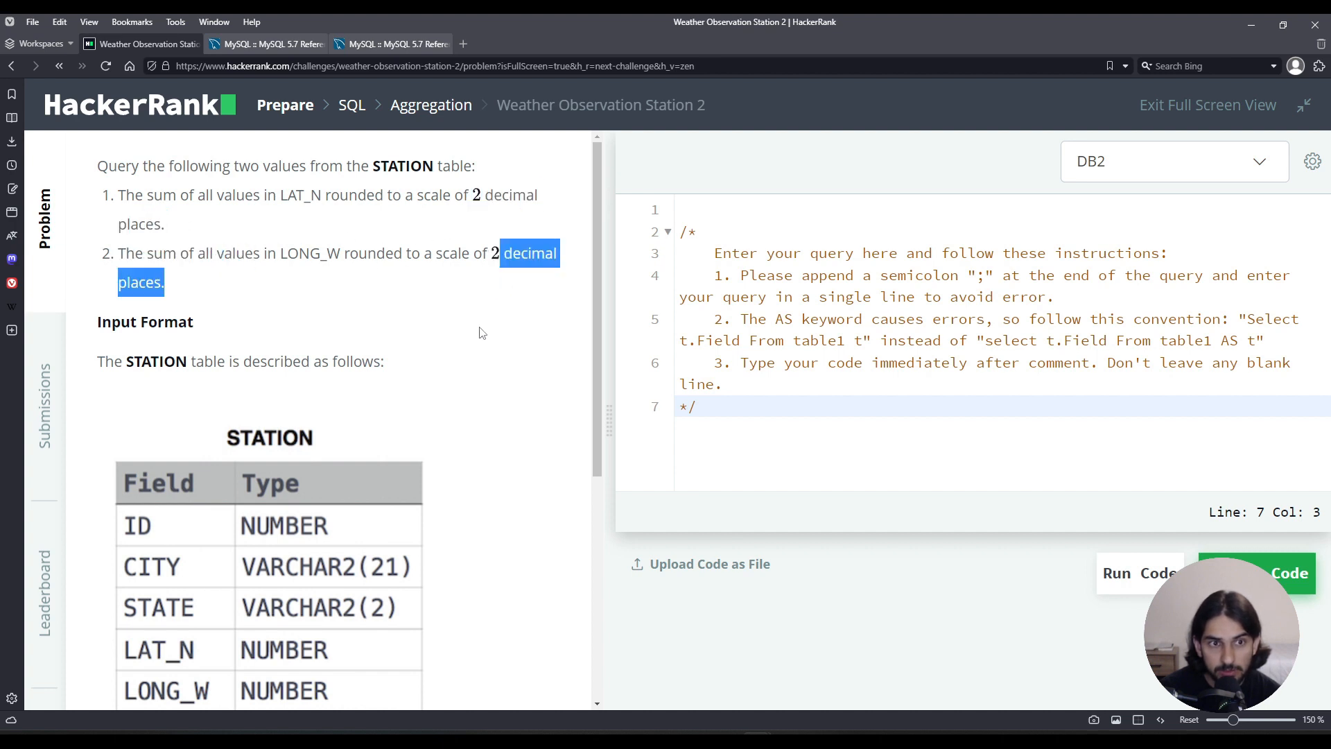
mouse_move(471, 333)
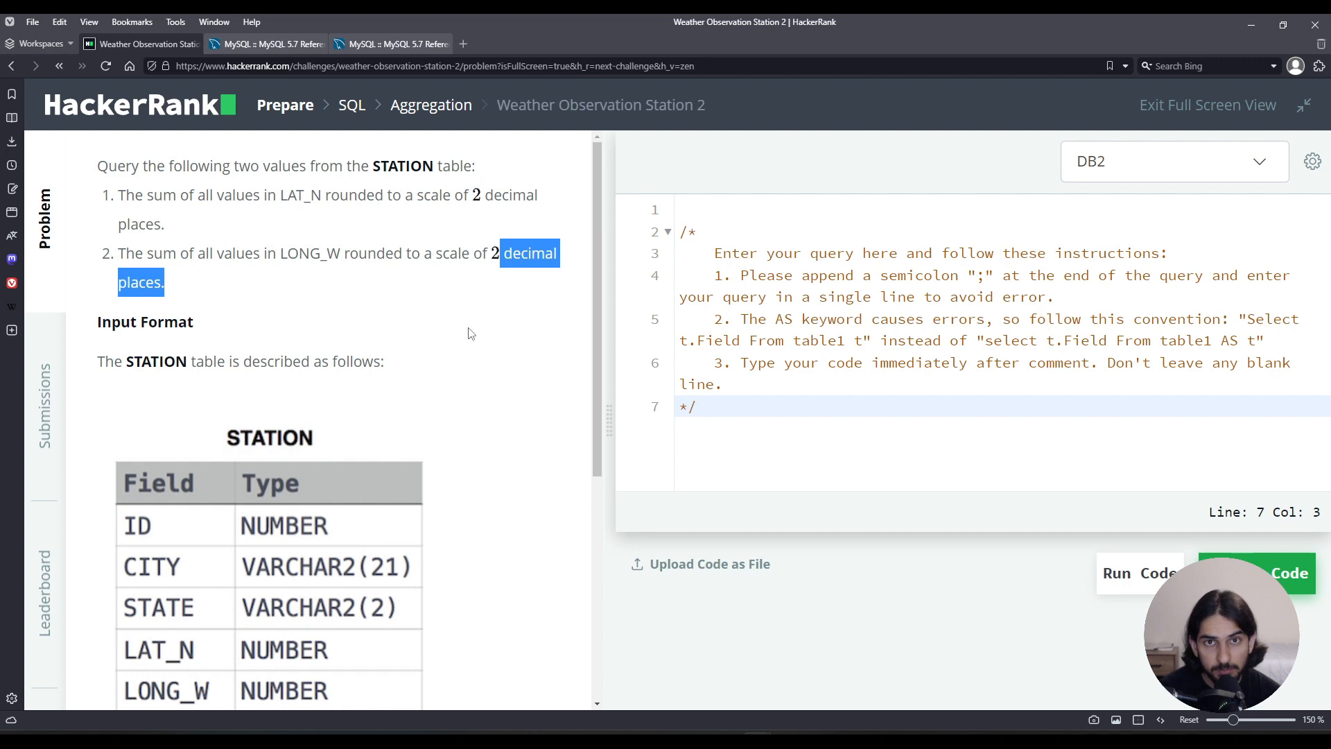
mouse_move(348, 174)
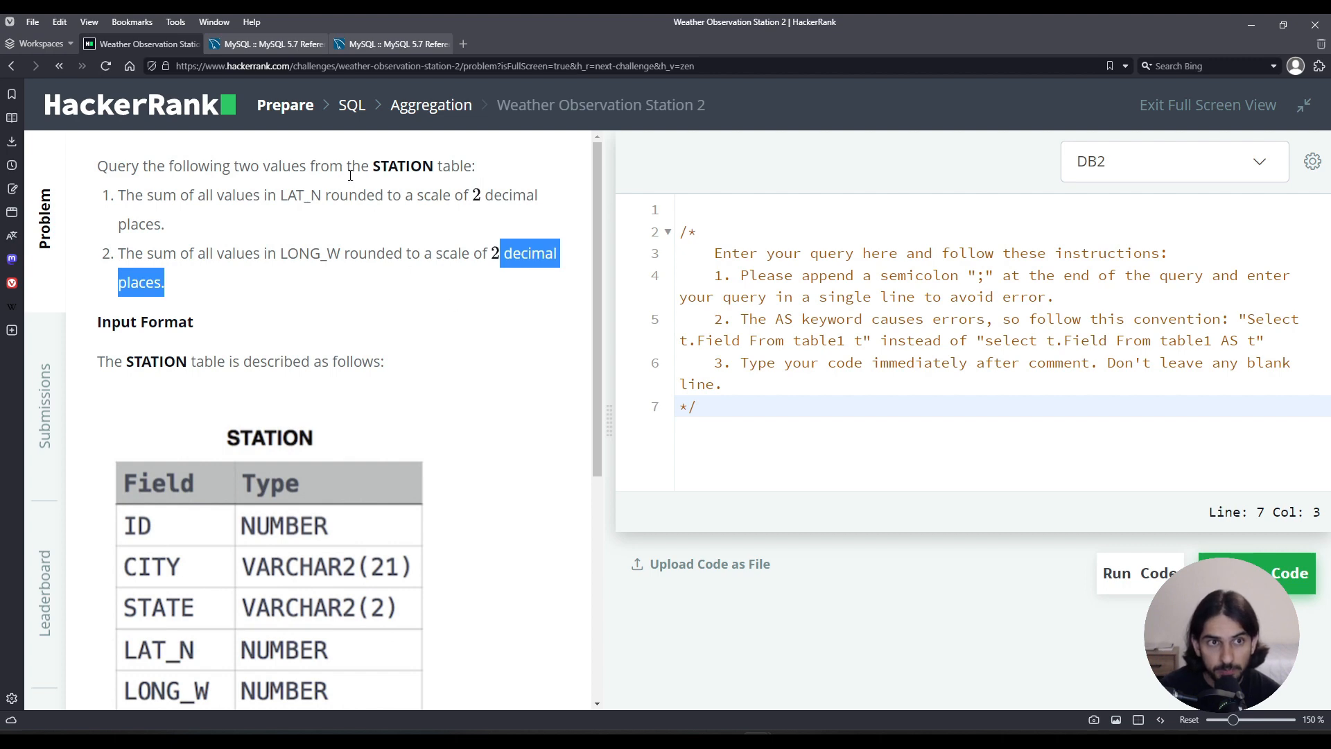
click(263, 42)
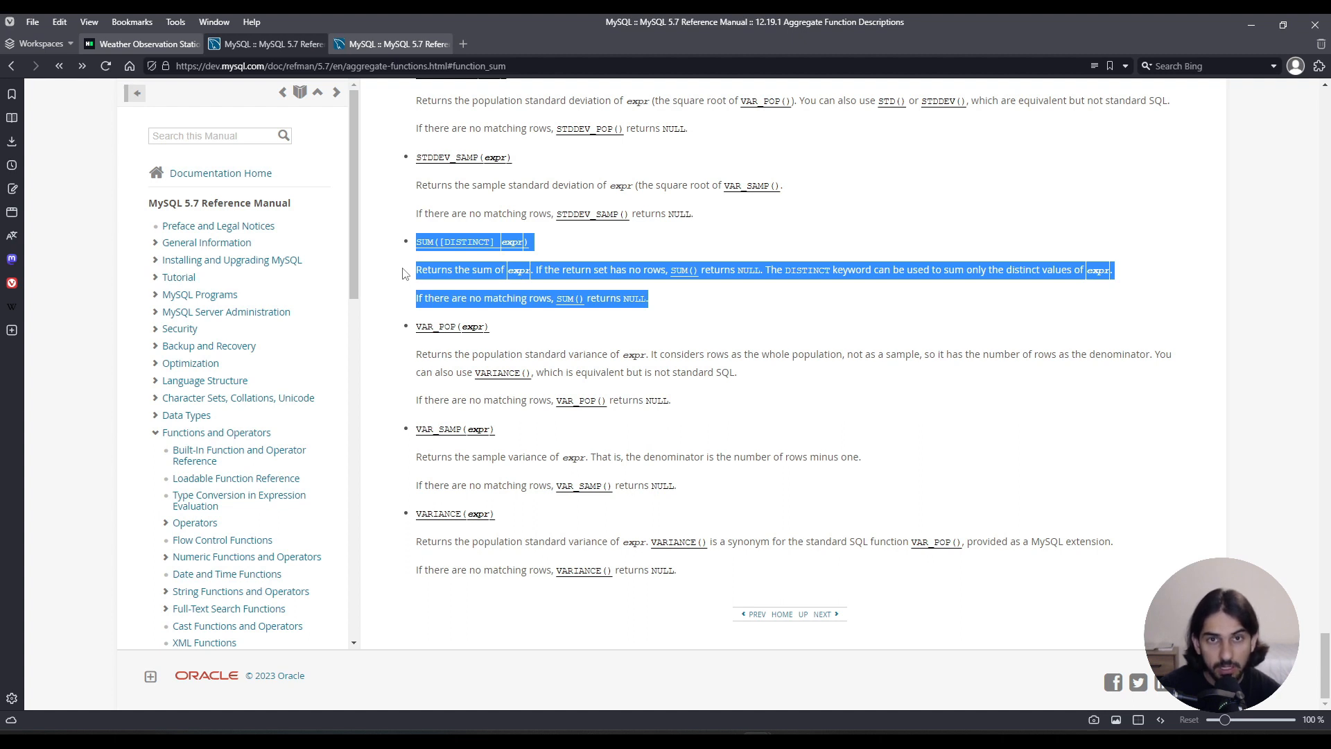
mouse_move(388, 254)
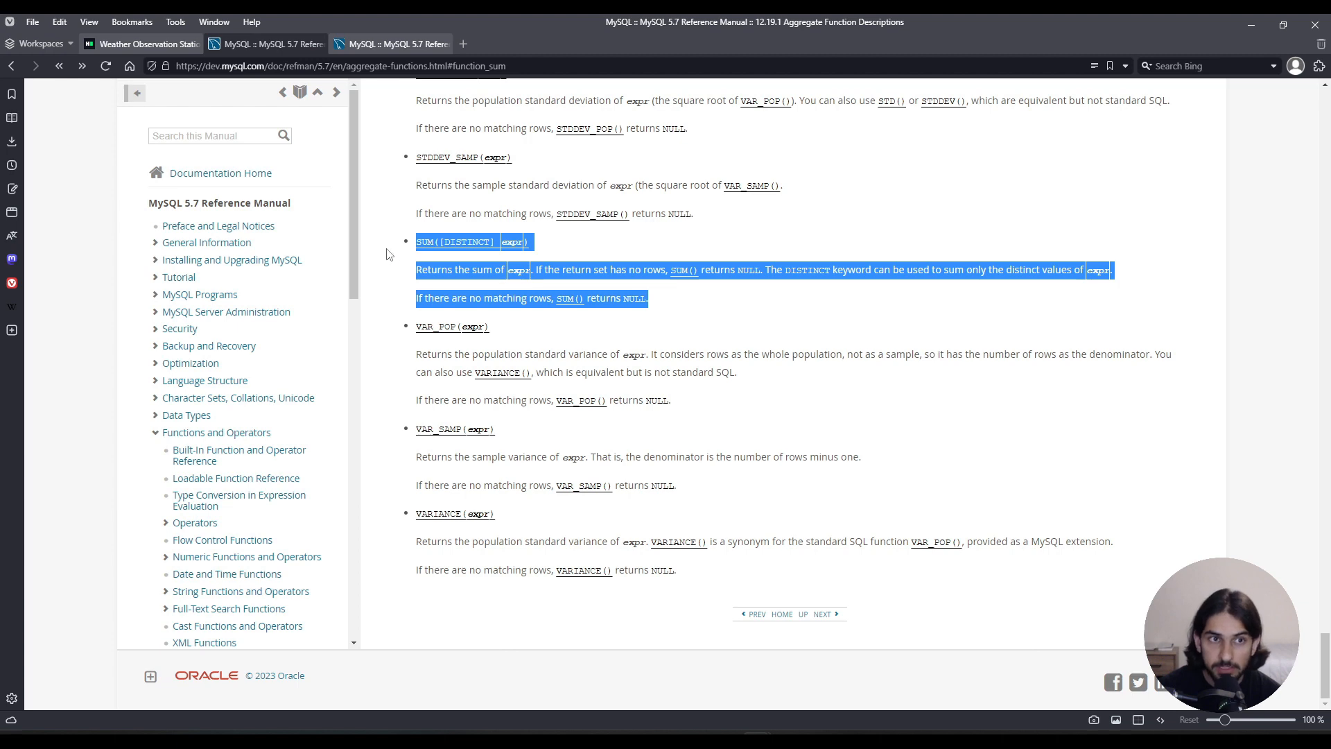
click(142, 43)
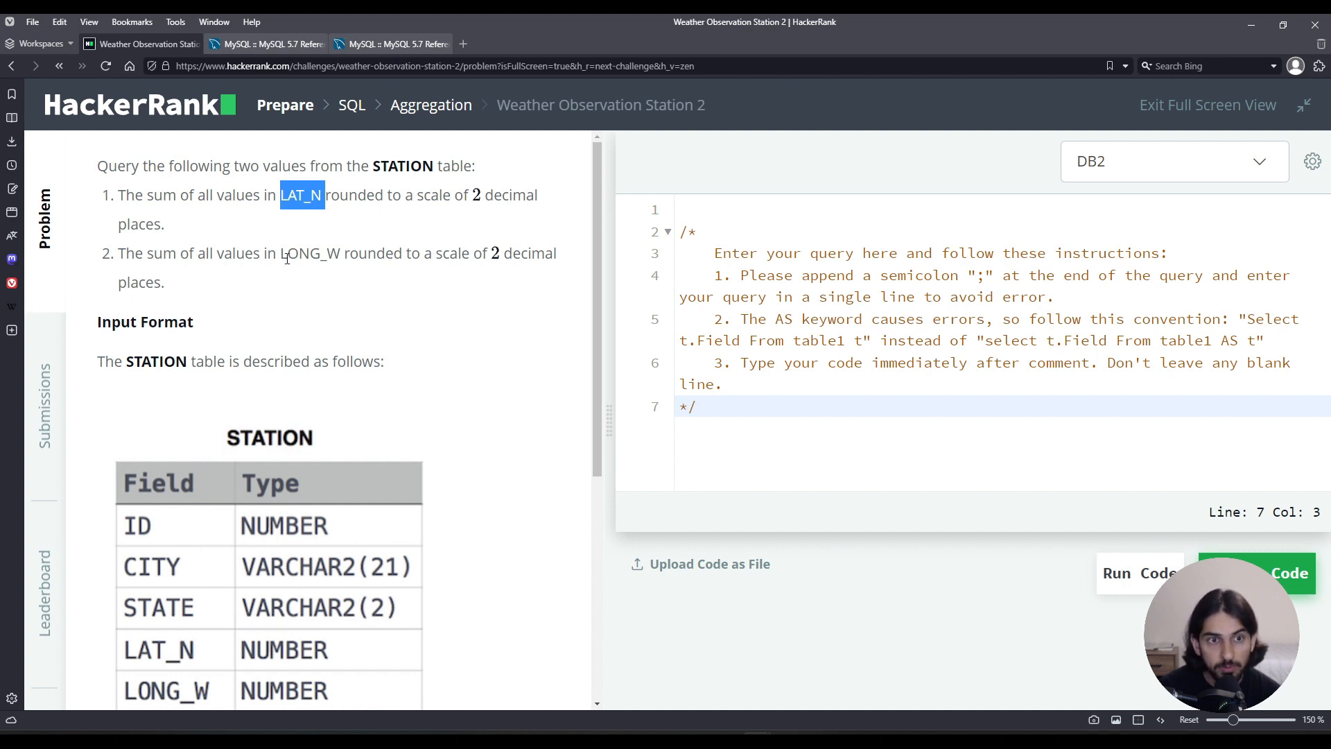
double_click(310, 253)
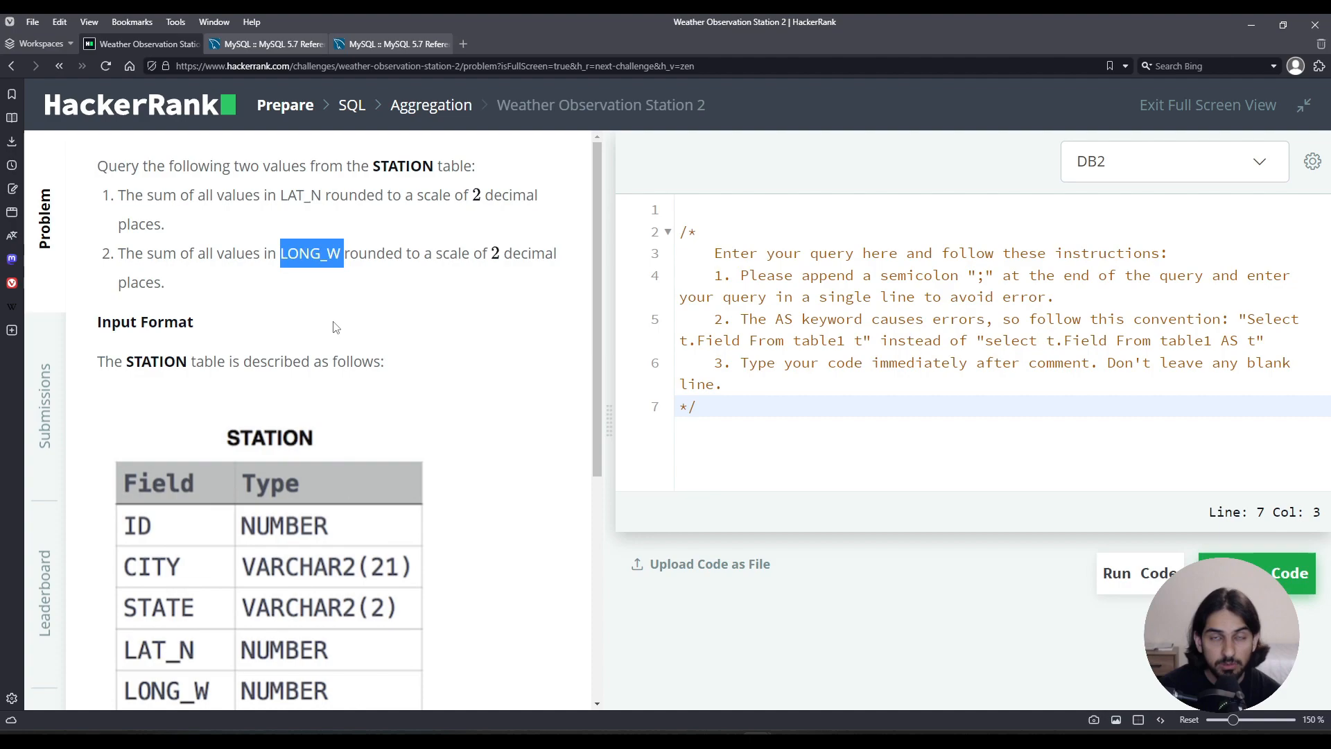
click(266, 43)
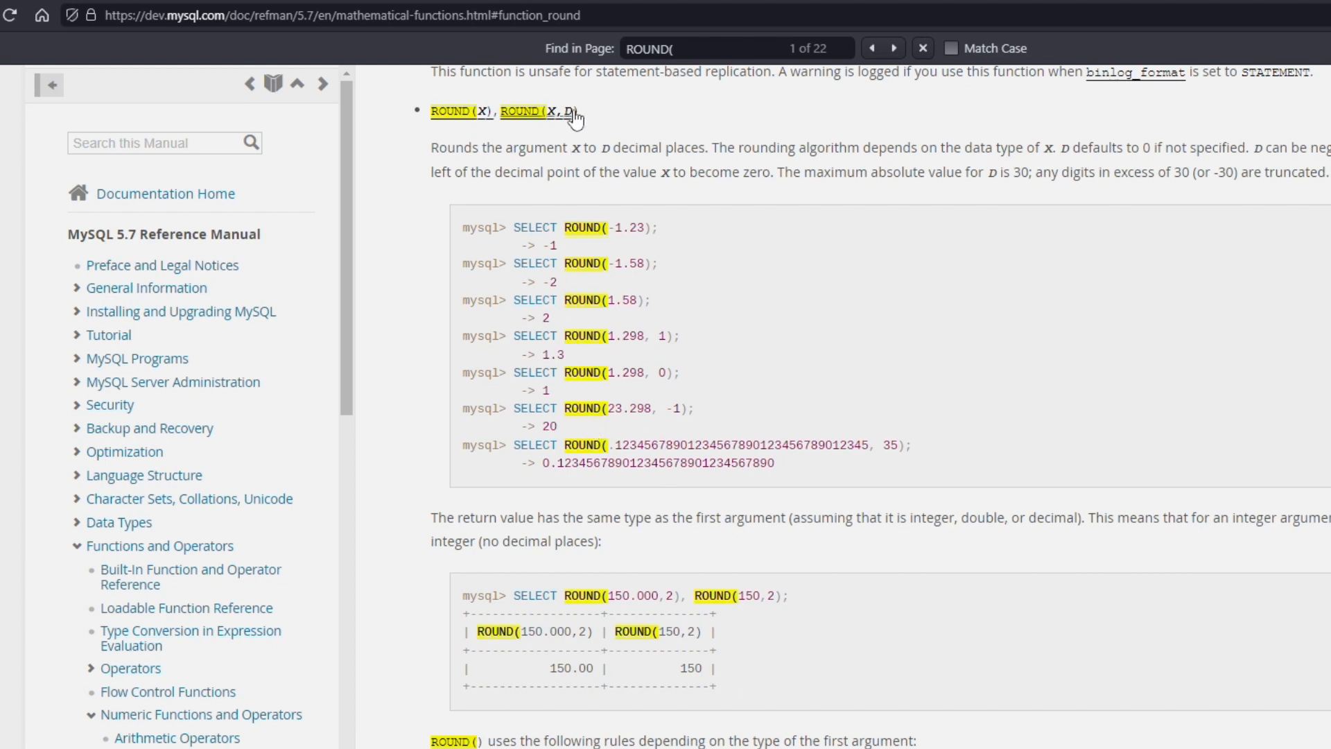
Step: Read the manual's two-argument ROUND(X,D) form, then return to Weather Observation Station 2
double_click(570, 111)
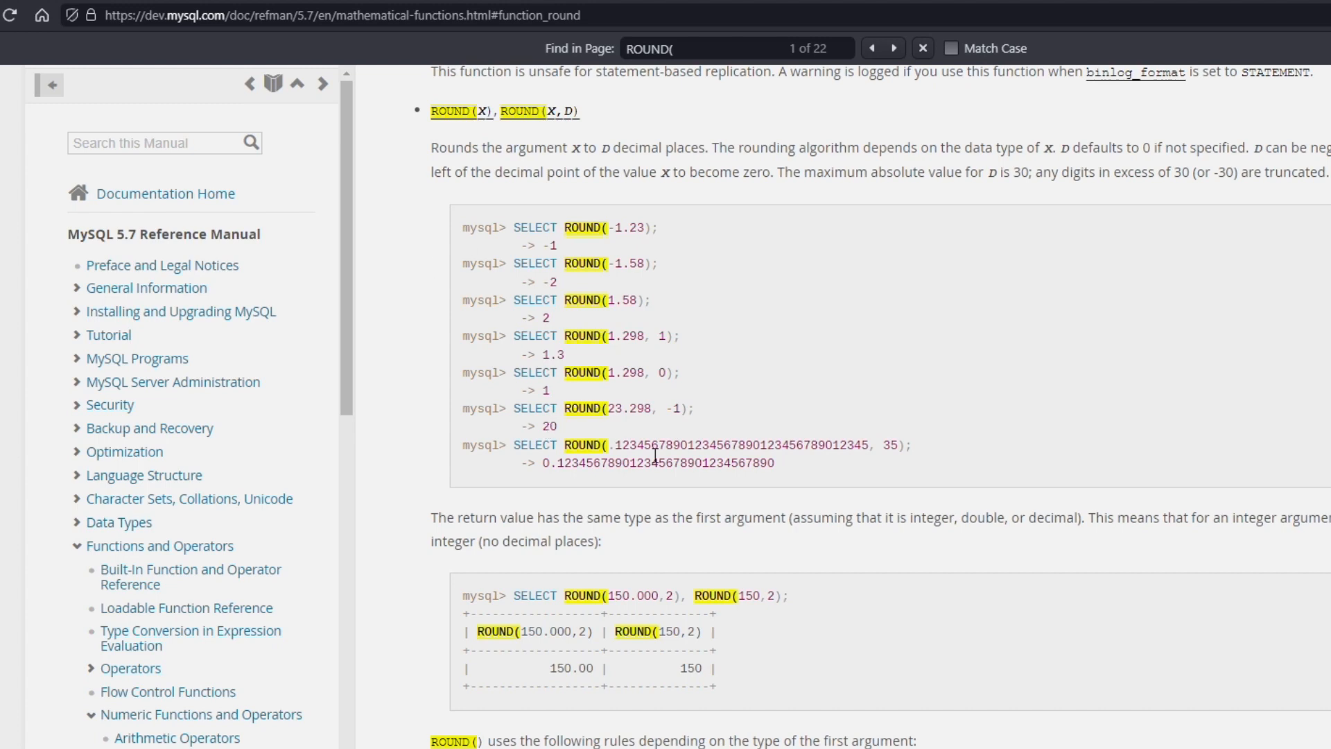
click(136, 43)
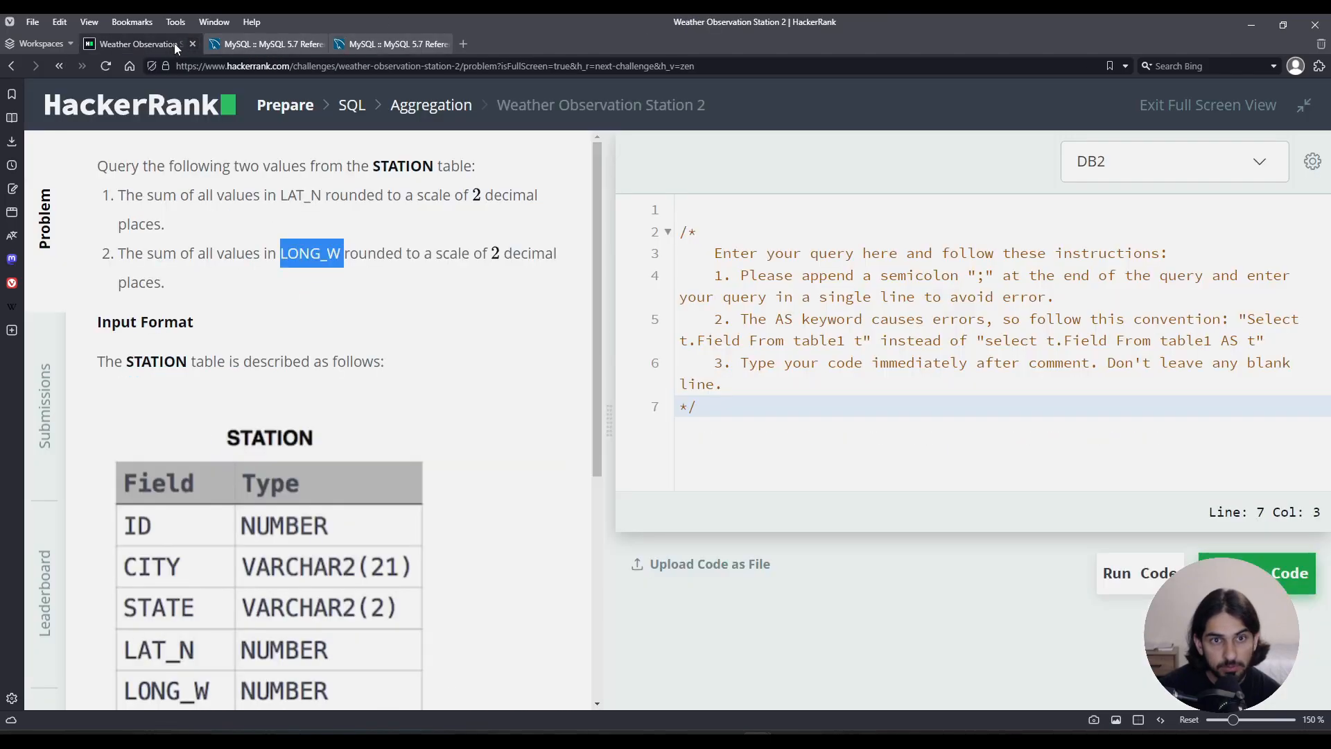
Step: Switch to MySQL and write SELECT SUM(LAT_N), SUM(LONG_W) FROM STATION;
click(1172, 161)
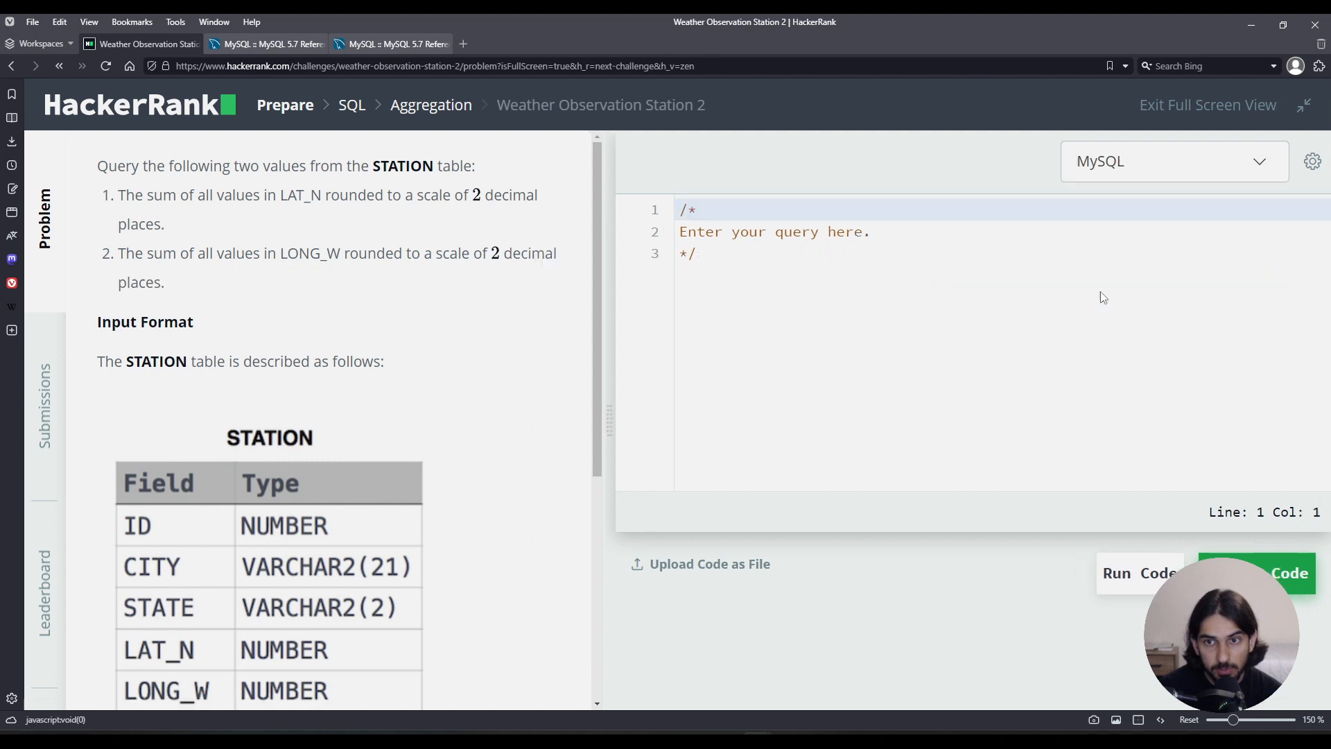
text(SEL:)
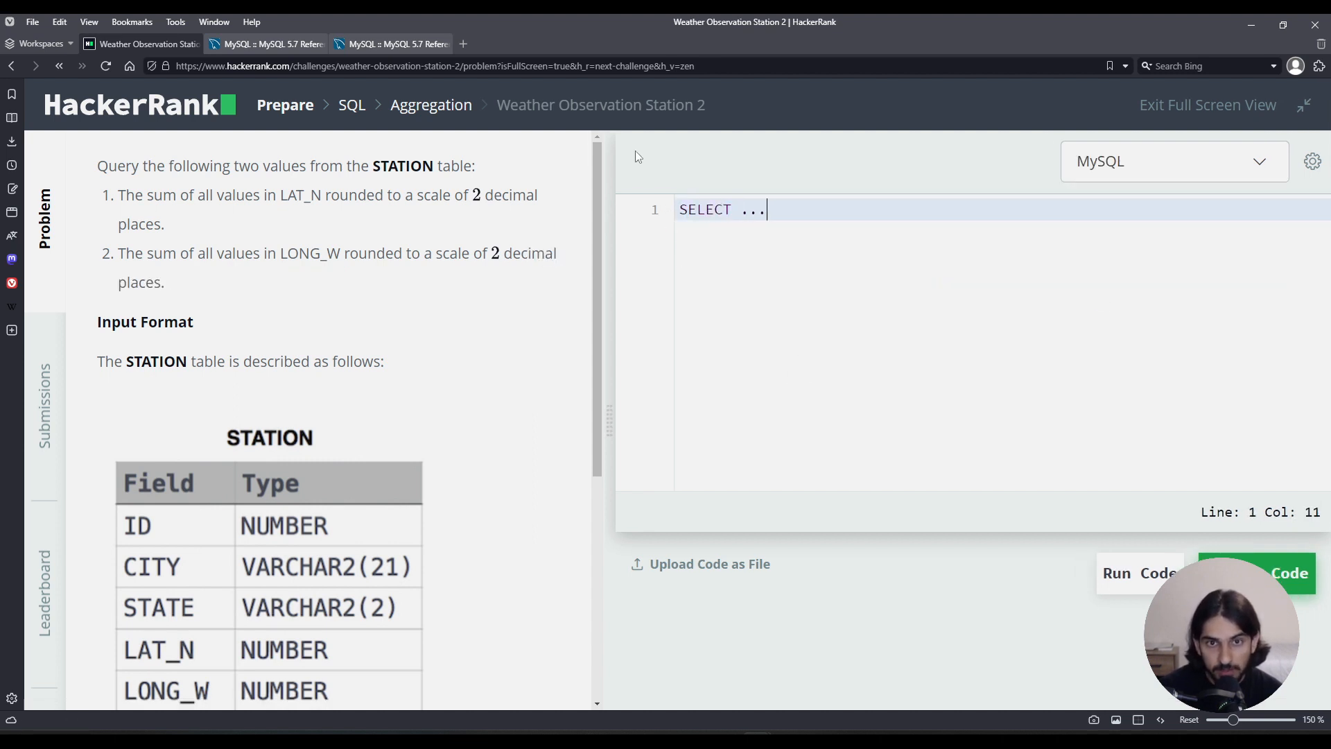
text(FROM STATION;)
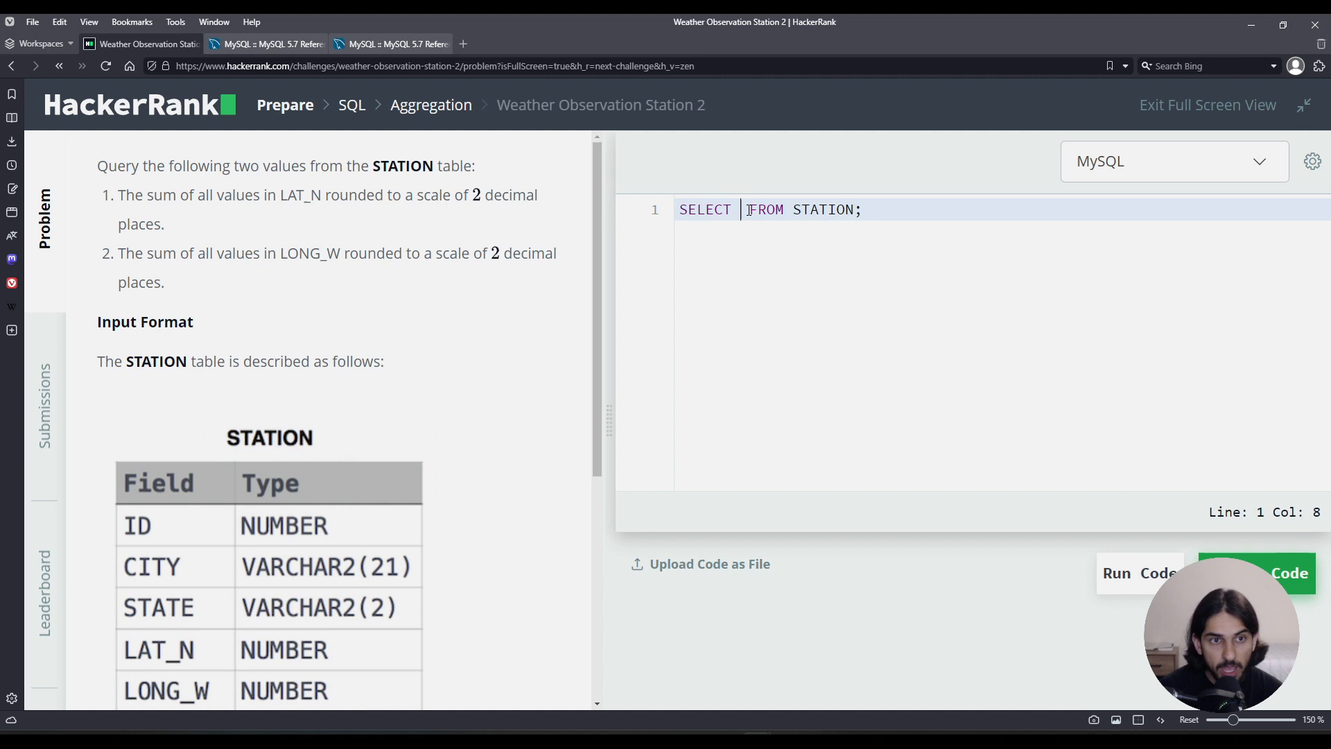
text(LAT_N)
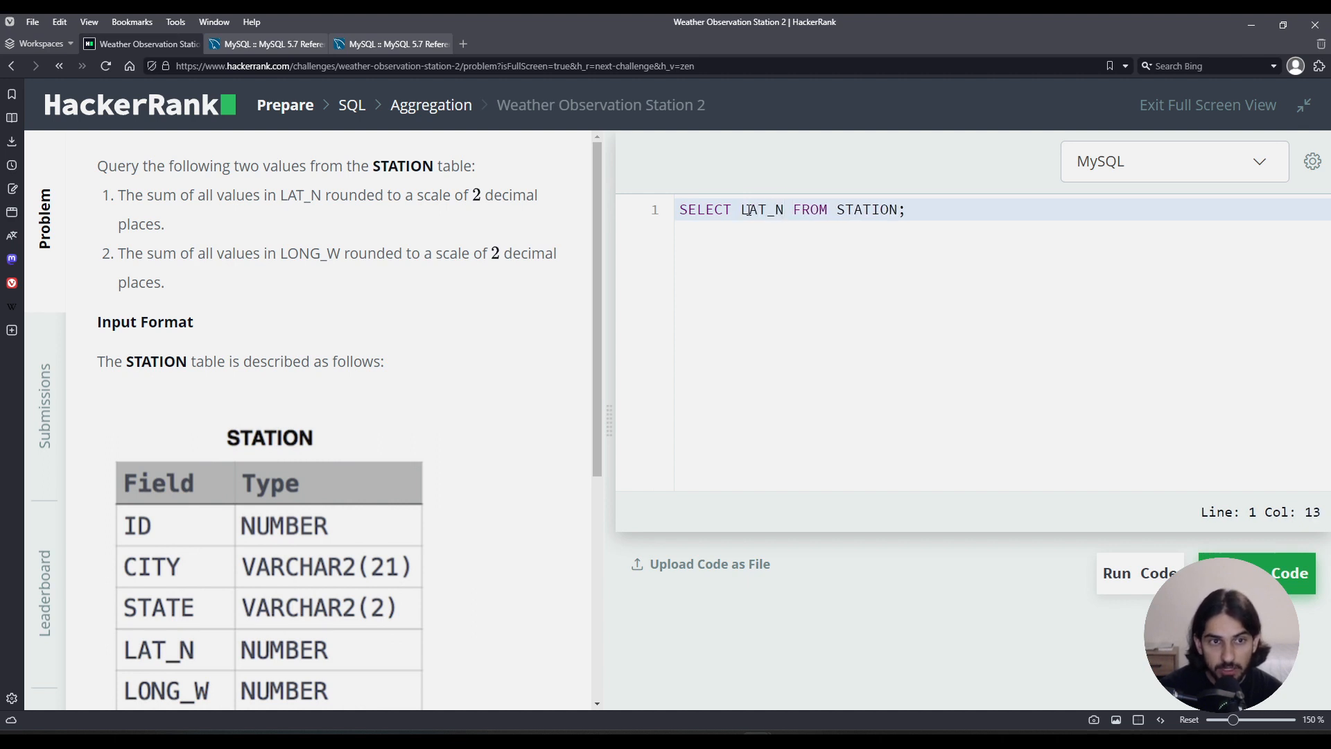
text(, LONG_W)
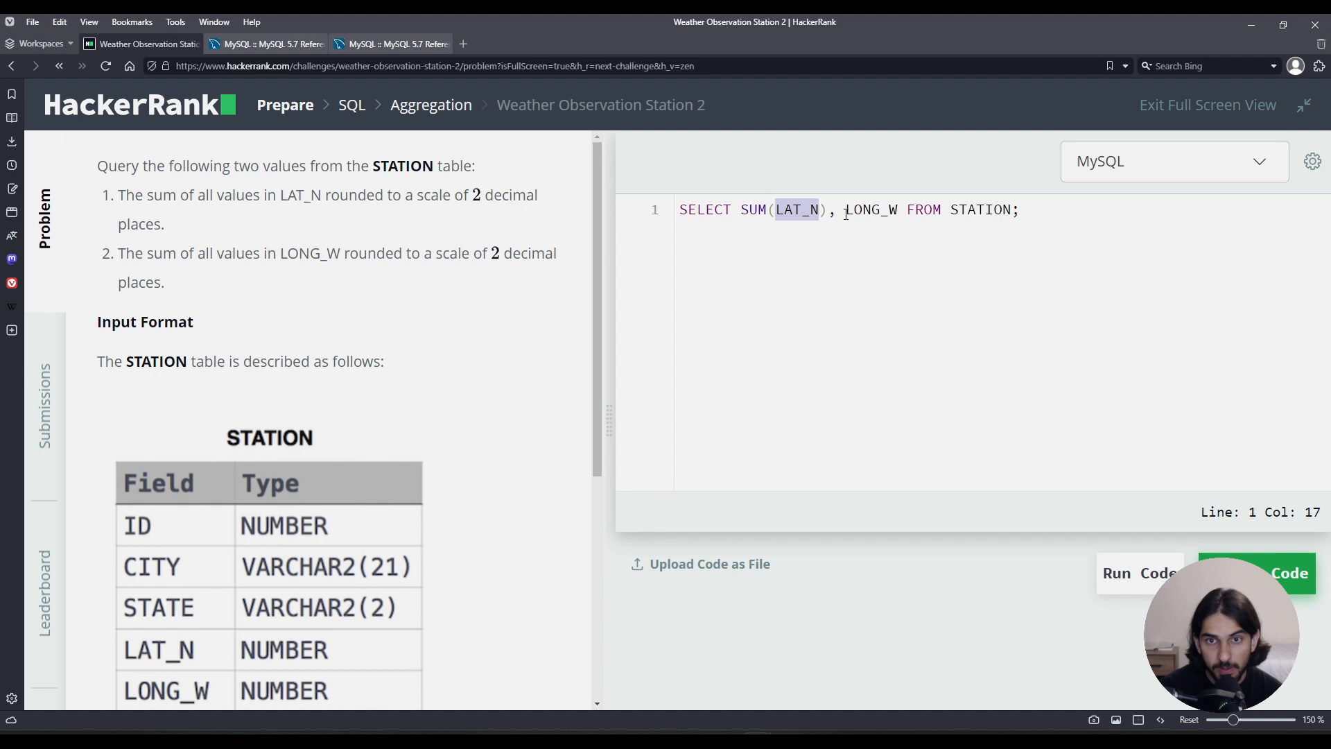
text(SUM)
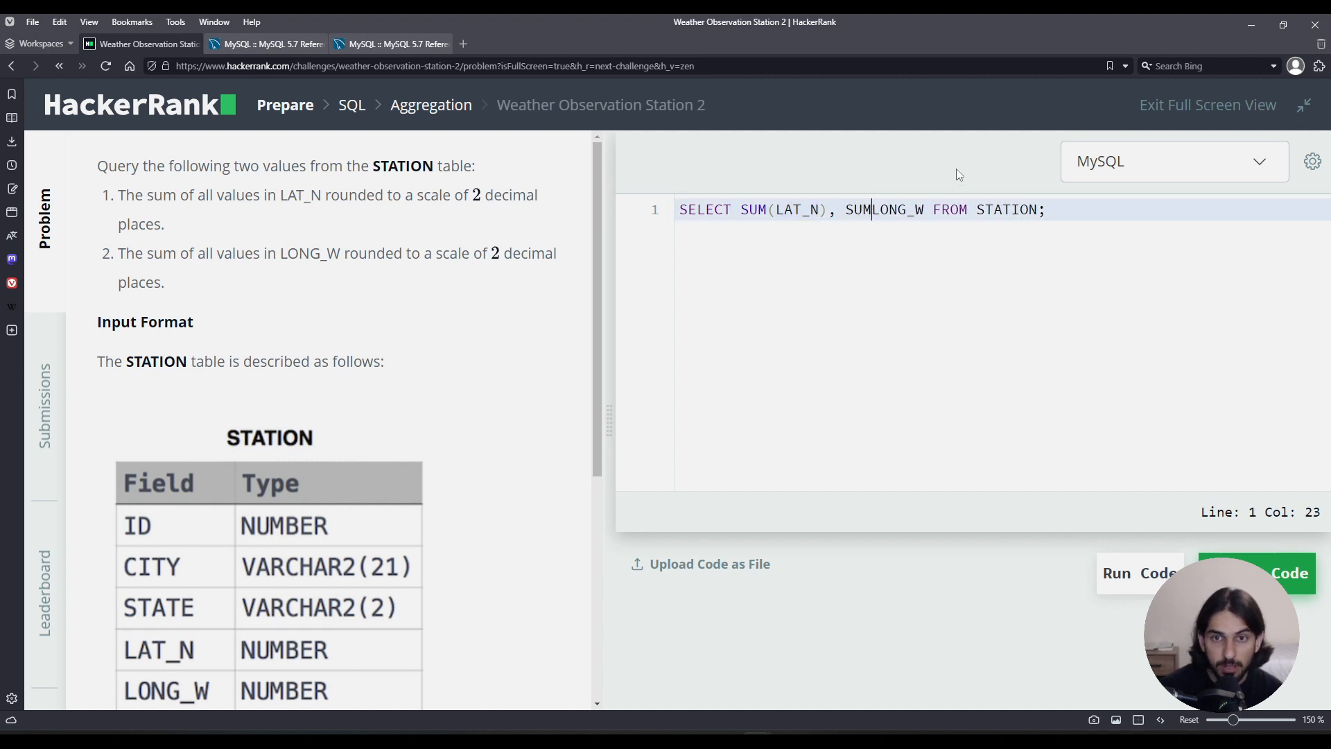
text(()
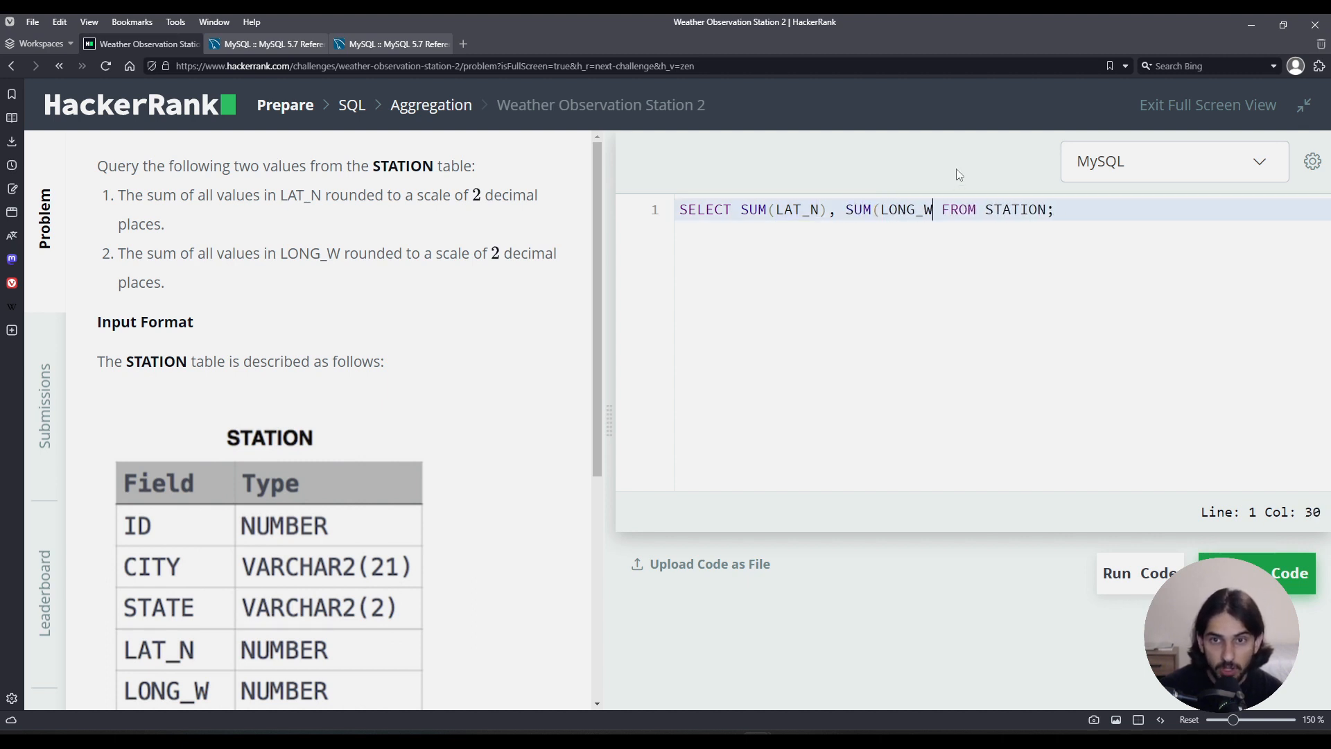
text())
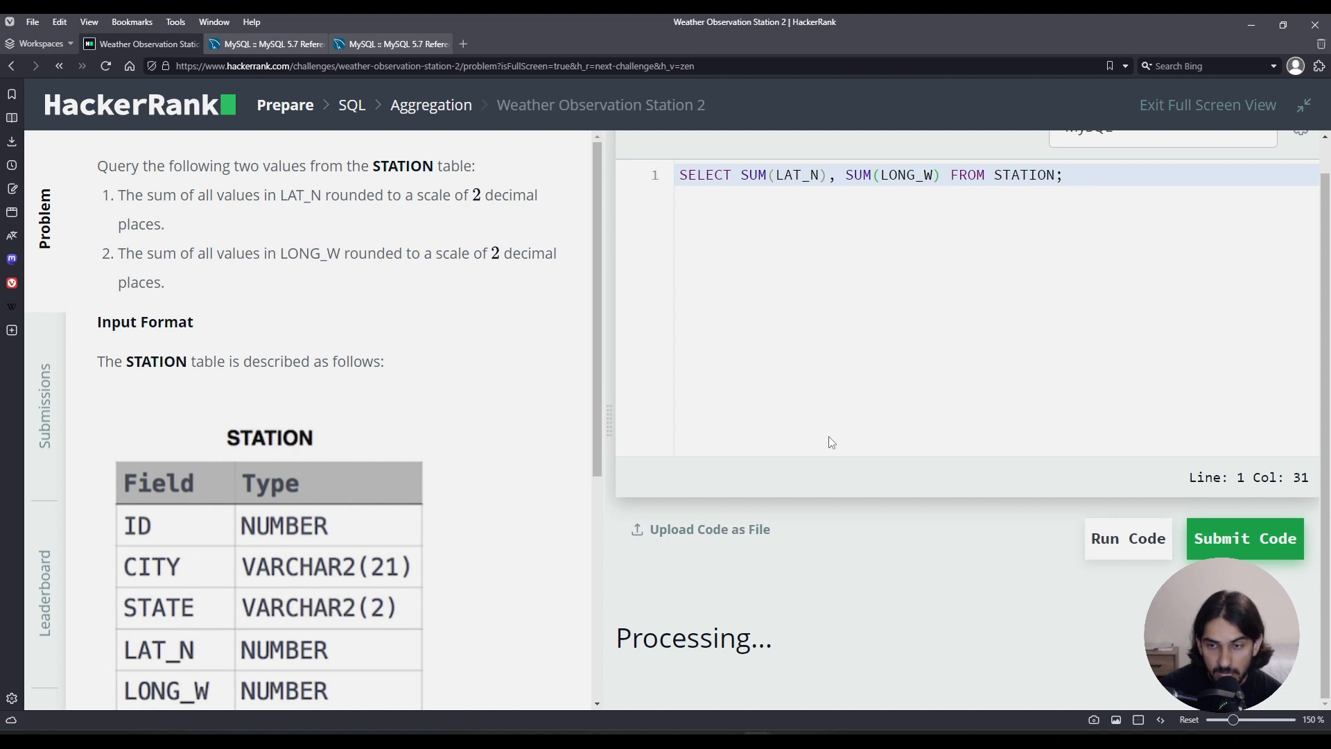
mouse_move(835, 435)
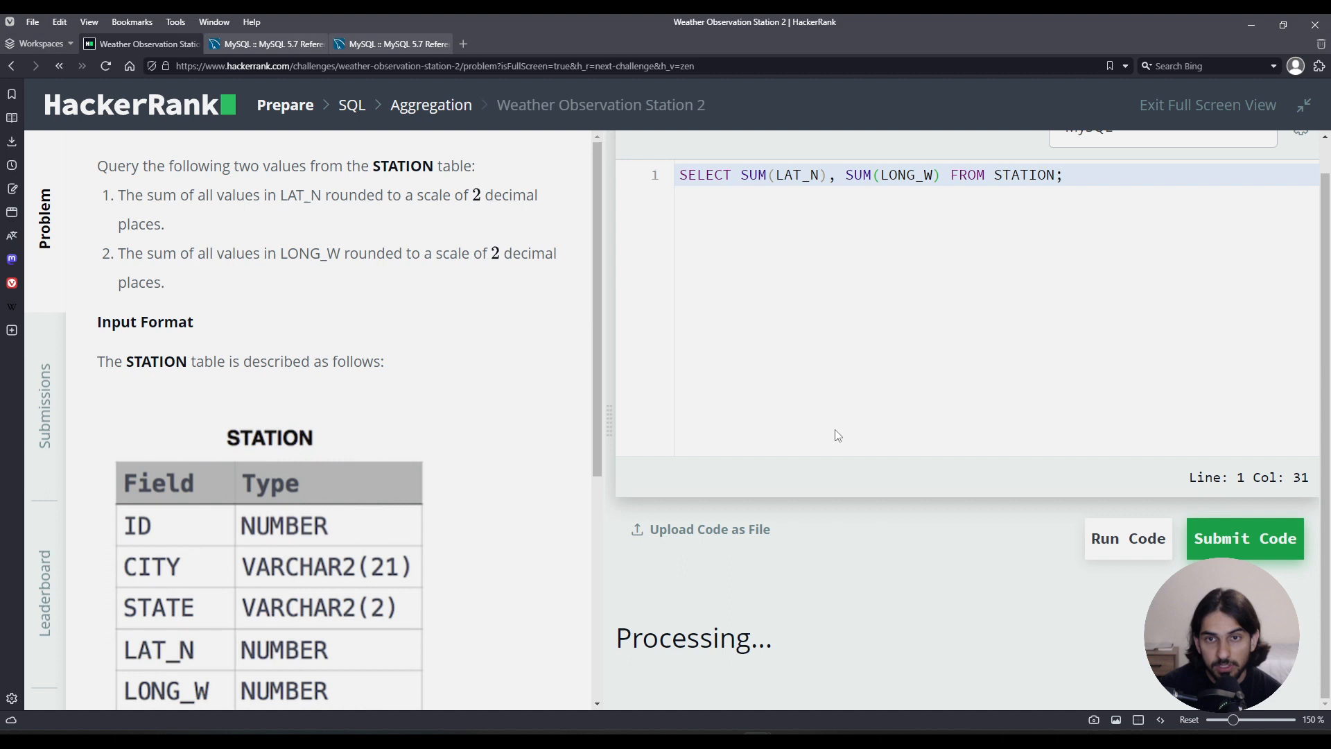
Step: Run the unrounded SUM query and inspect the Wrong Answer output for Sample Test case 0
click(1244, 538)
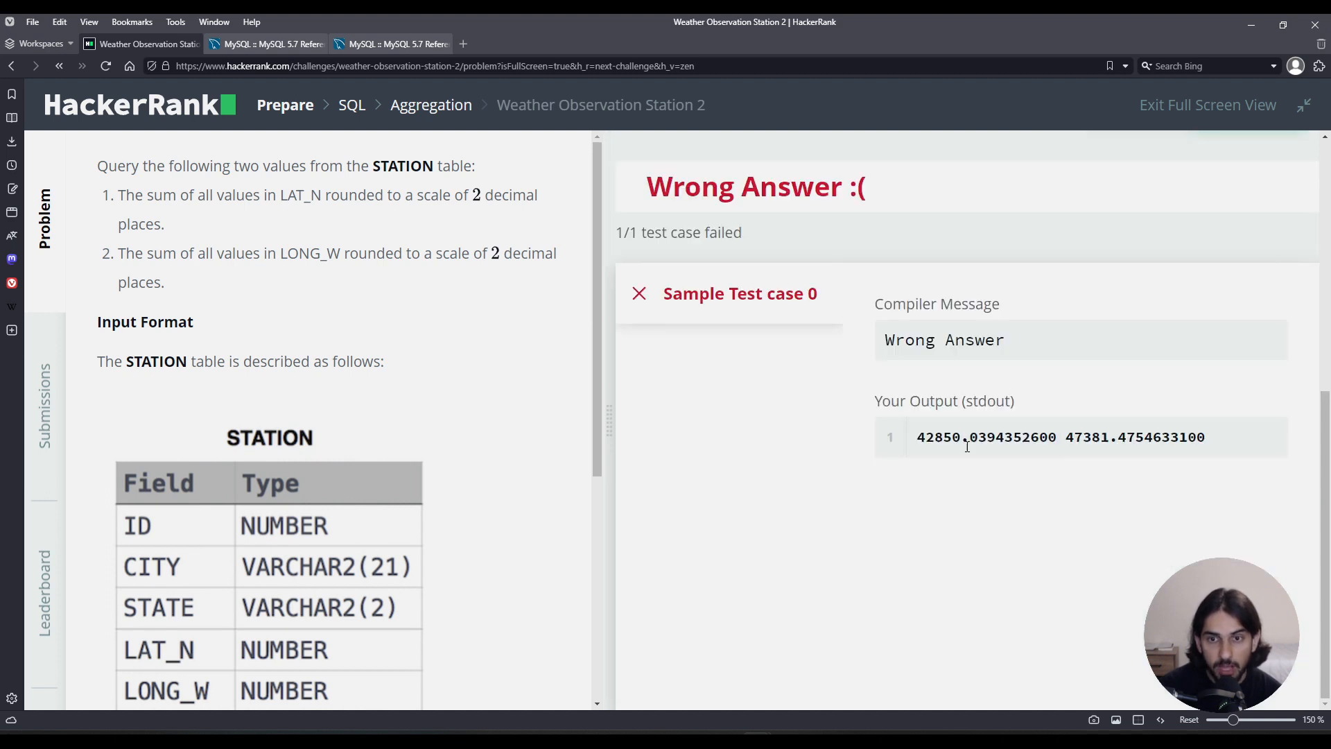
double_click(984, 436)
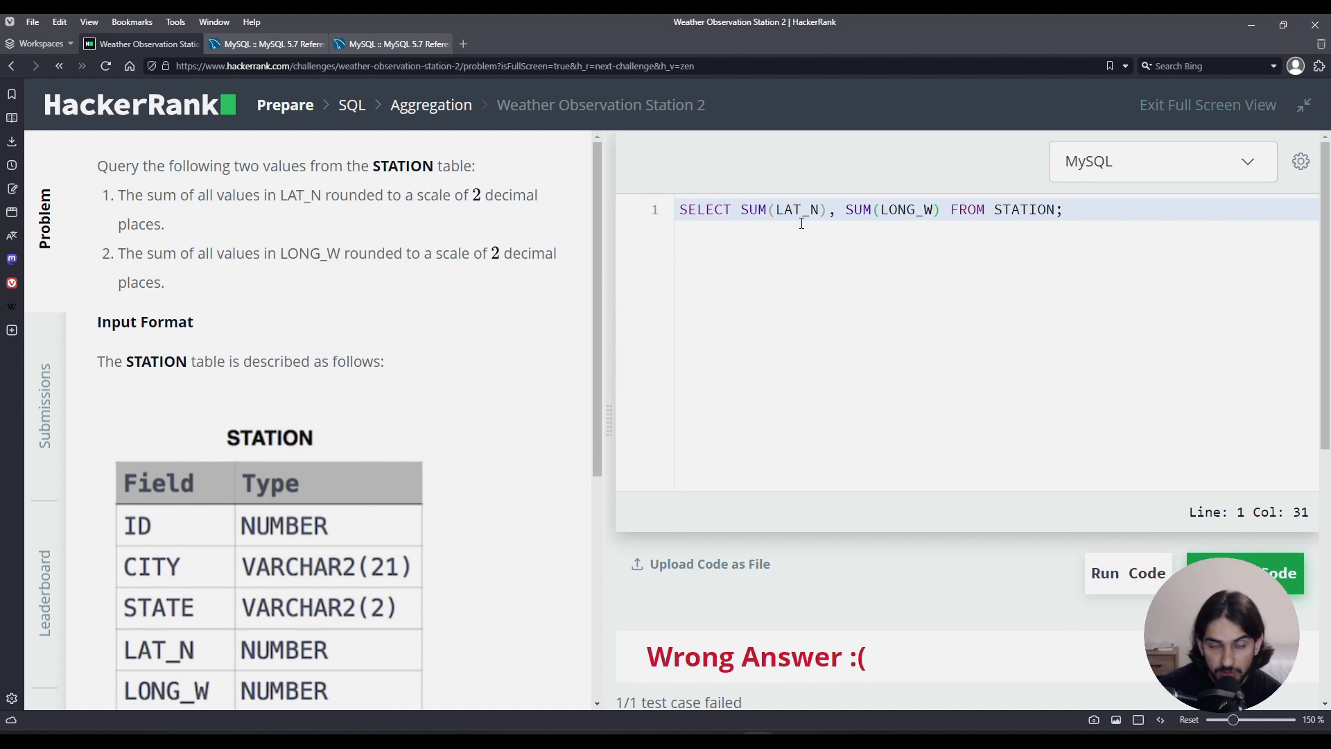
scroll(down, 3)
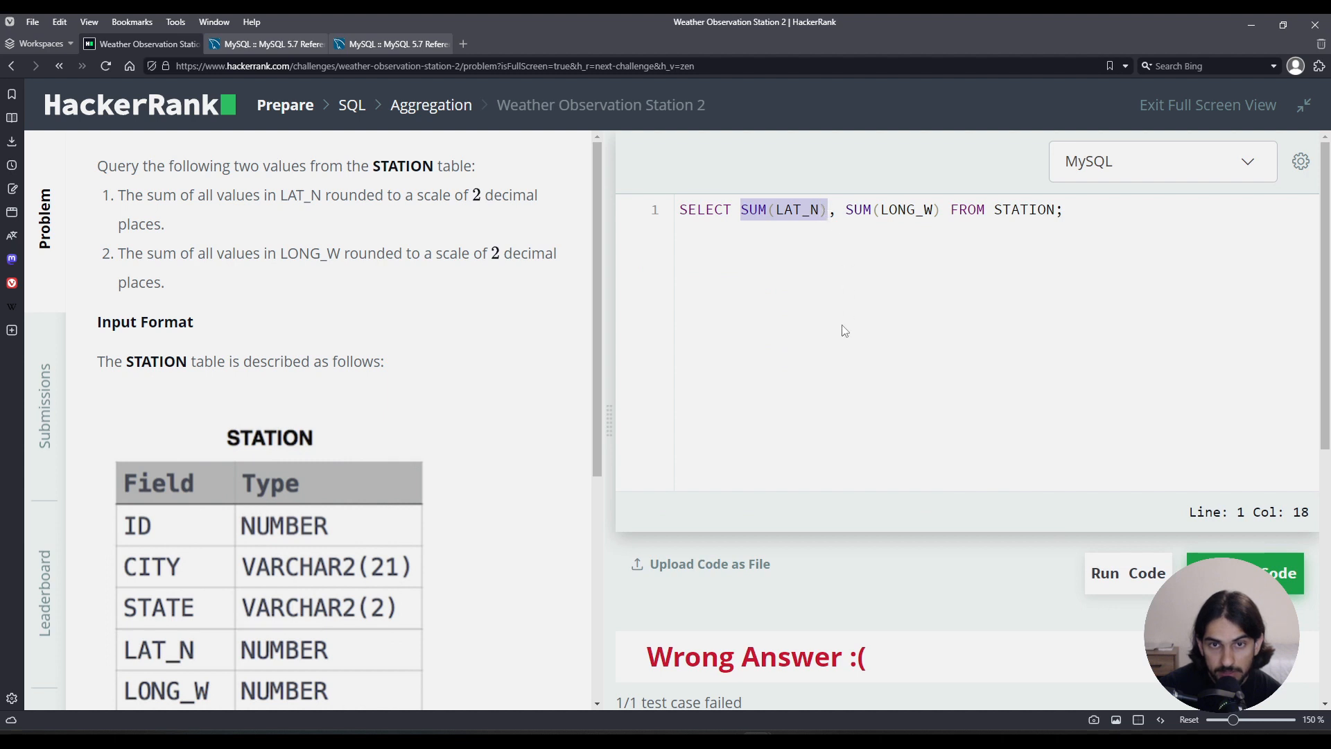
mouse_move(779, 269)
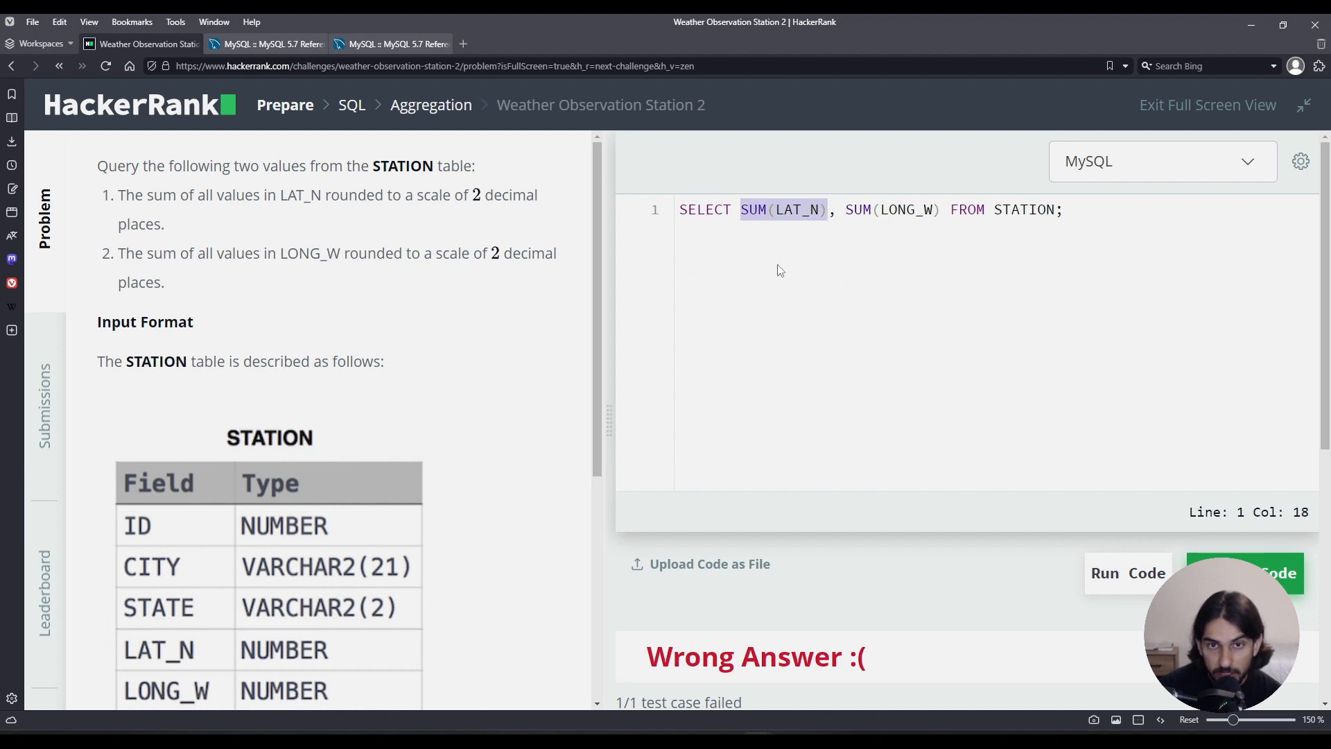
mouse_move(832, 378)
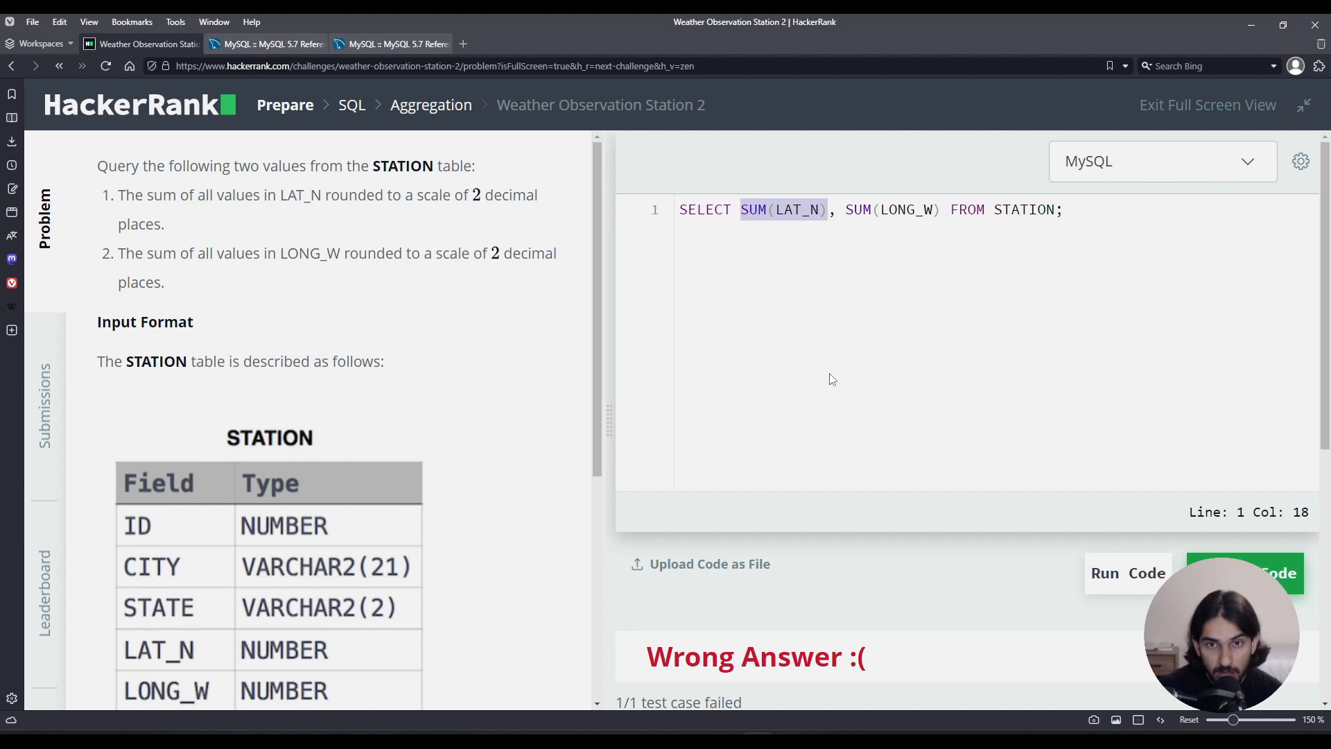
Step: Change the query to SELECT ROUND(SUM(LAT_N), 2), ROUND(SUM(LONG_W), 2) FROM STATION;
text(ROUND()
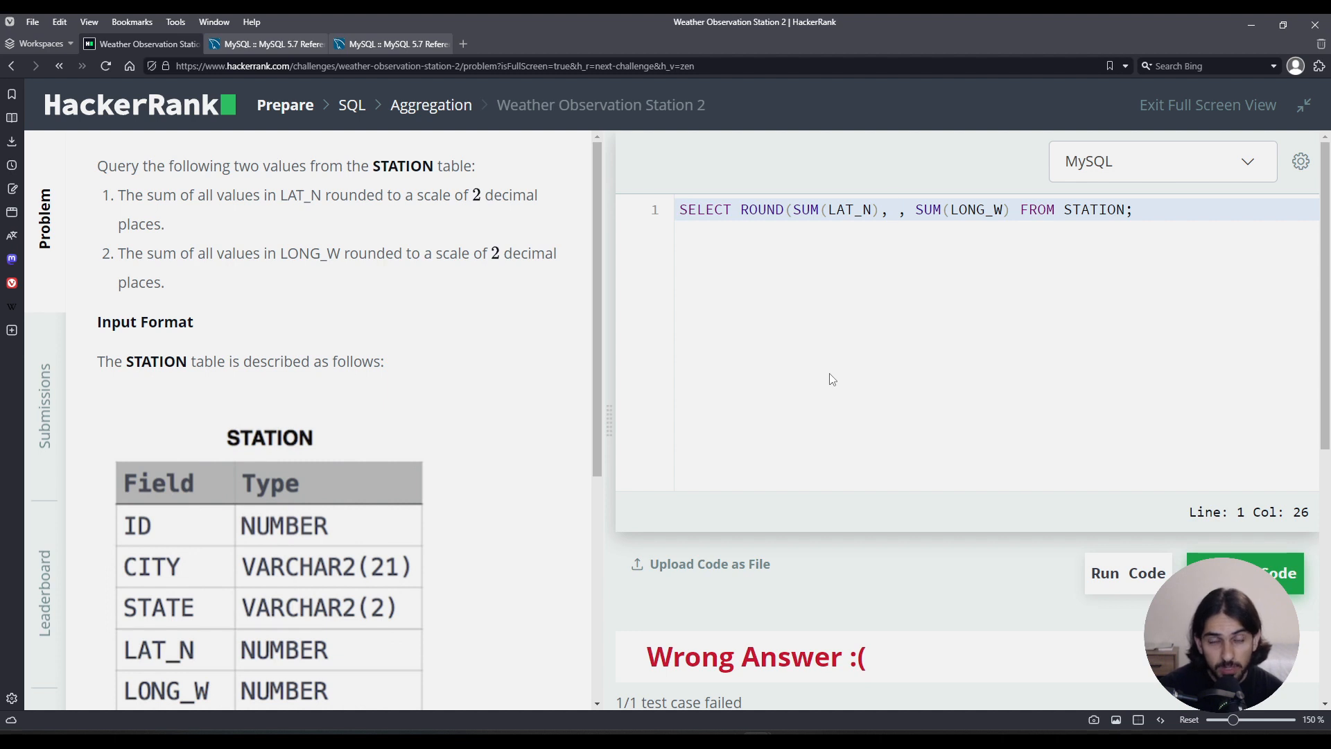
text(2)
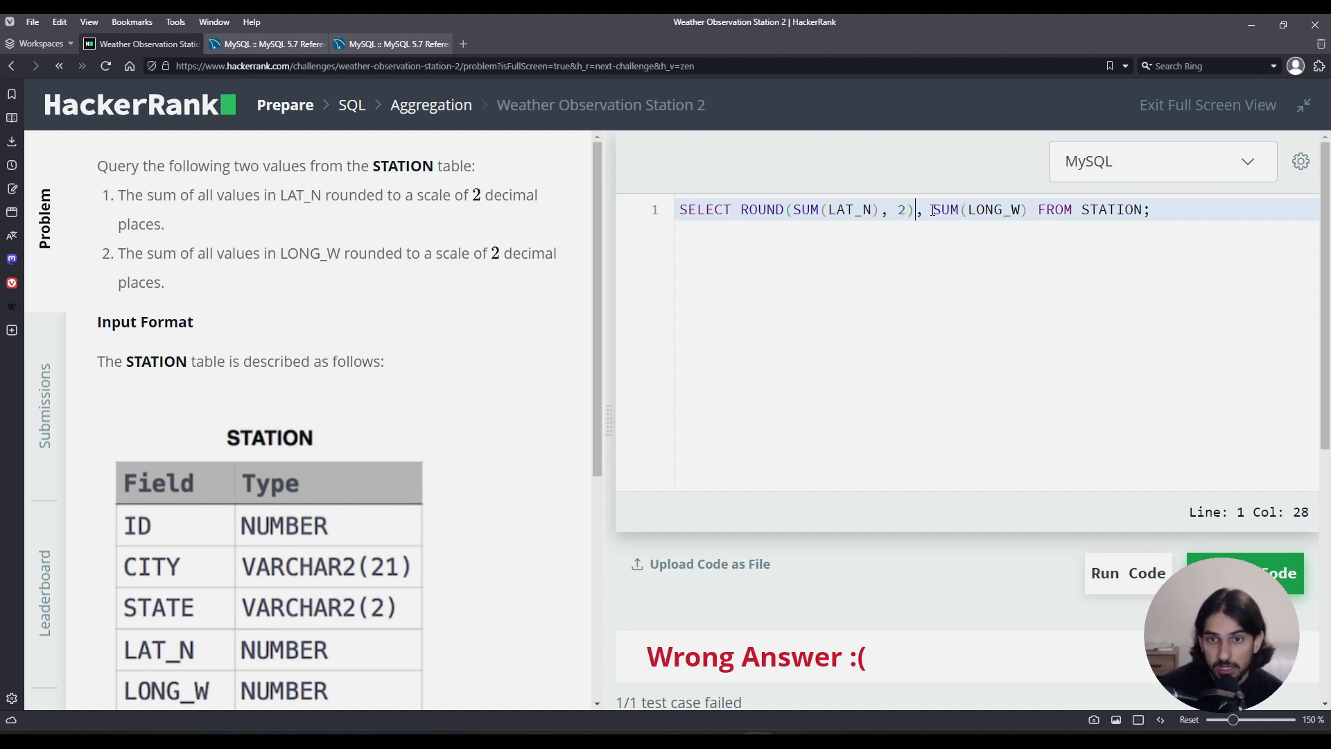
drag(931, 209, 1024, 209)
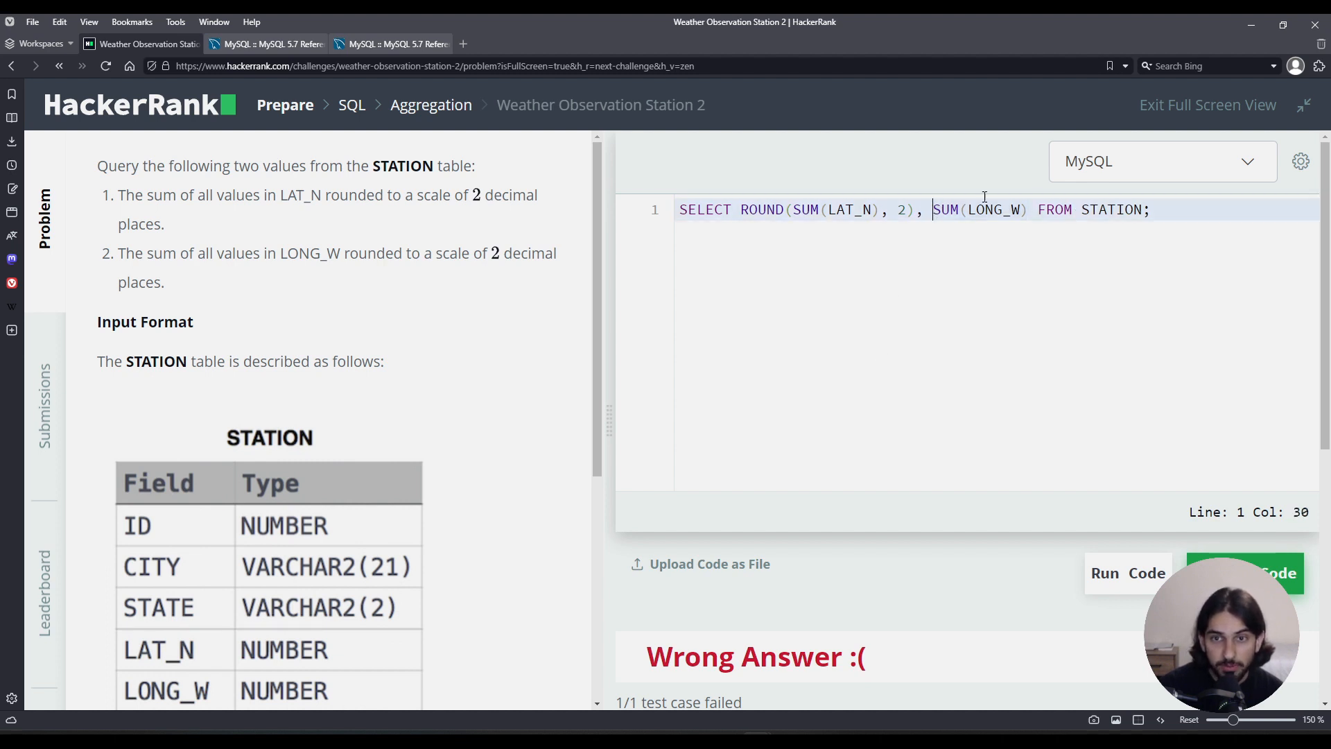
text(ROUND()
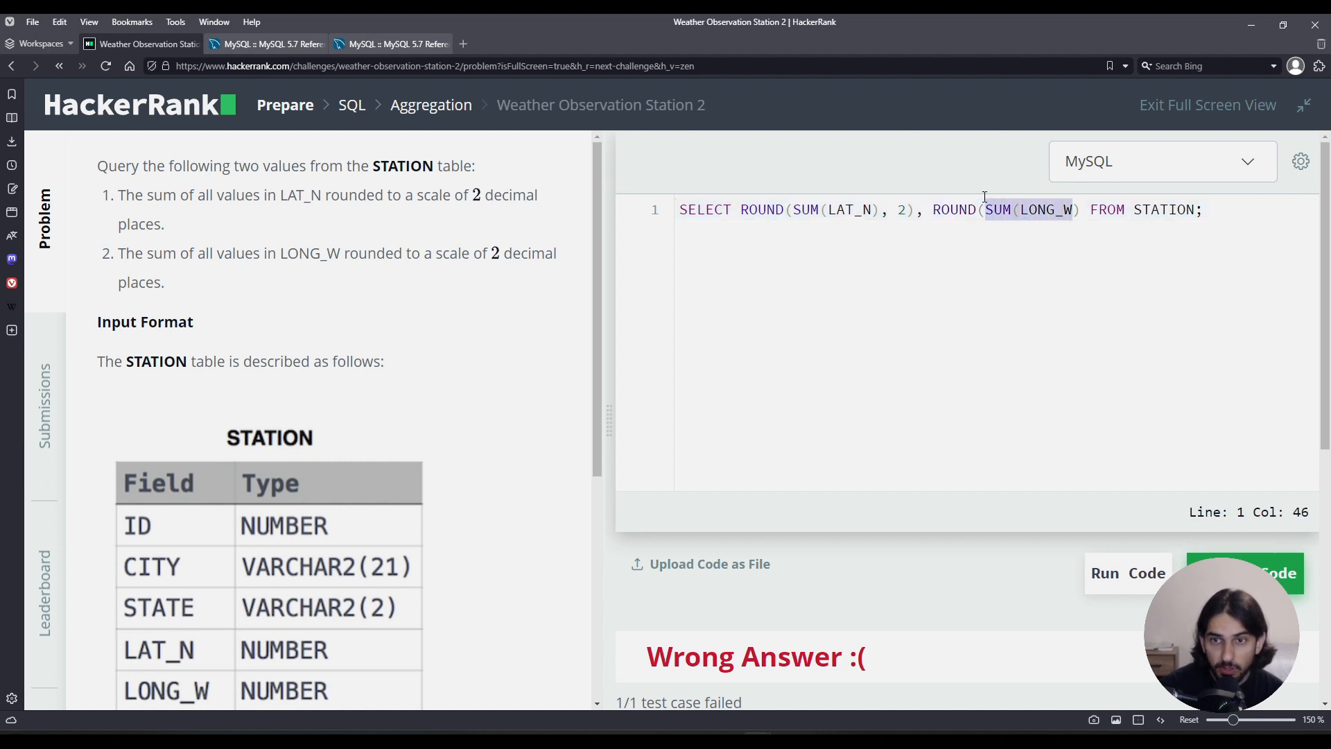
text(, 2)
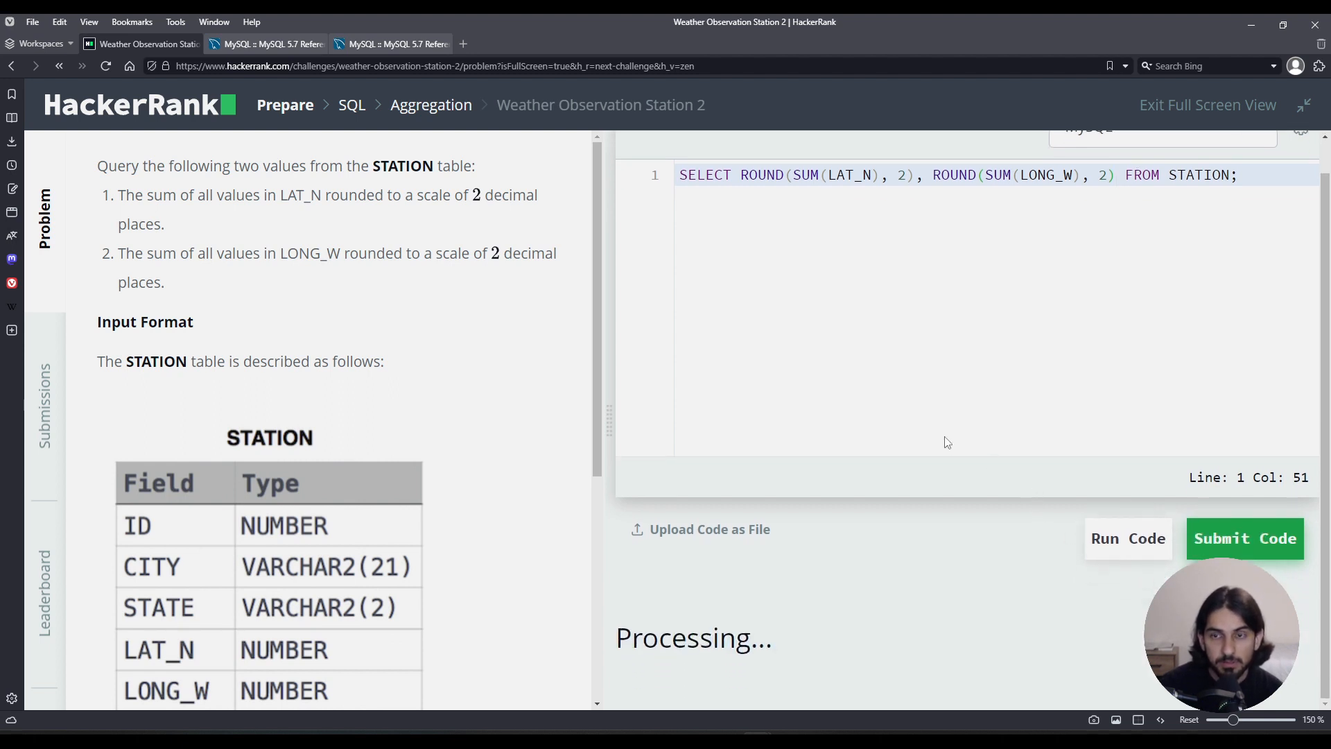
Step: Run the rounded query to pass the sample test, then submit it for Success
click(1127, 537)
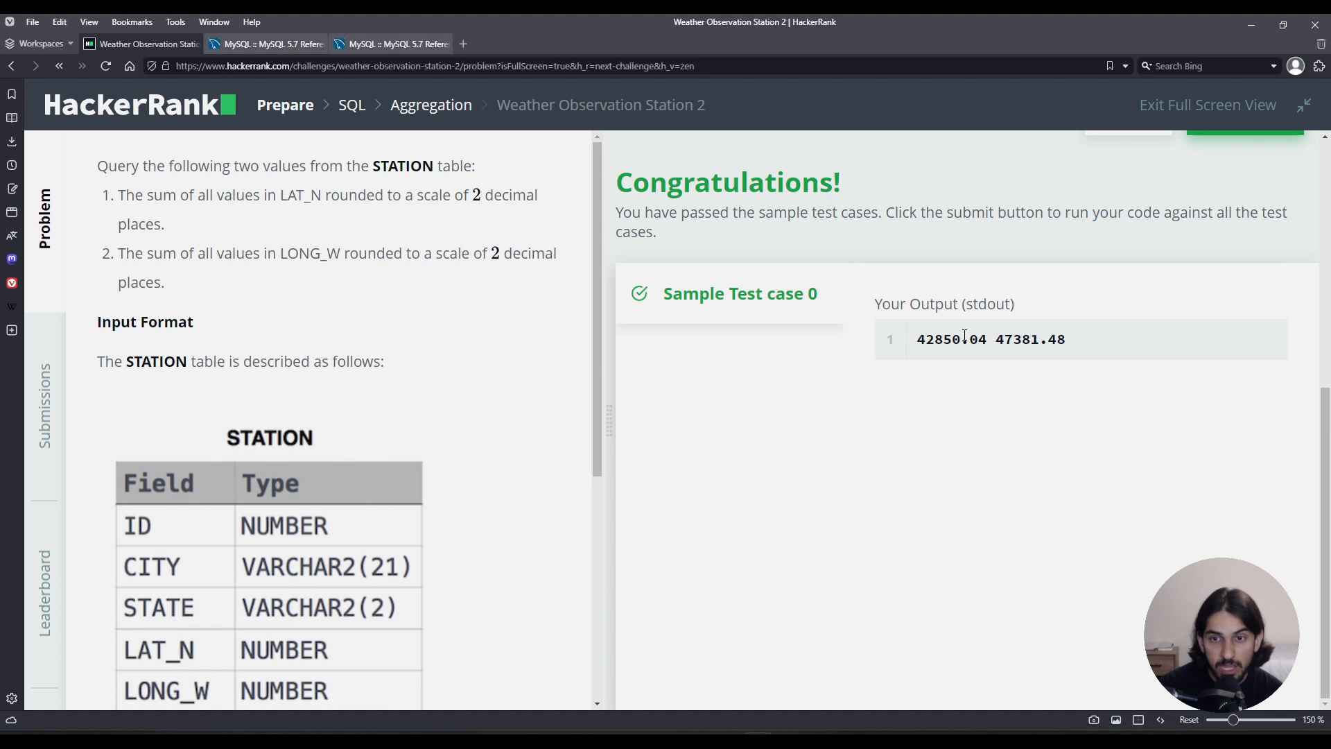
double_click(972, 339)
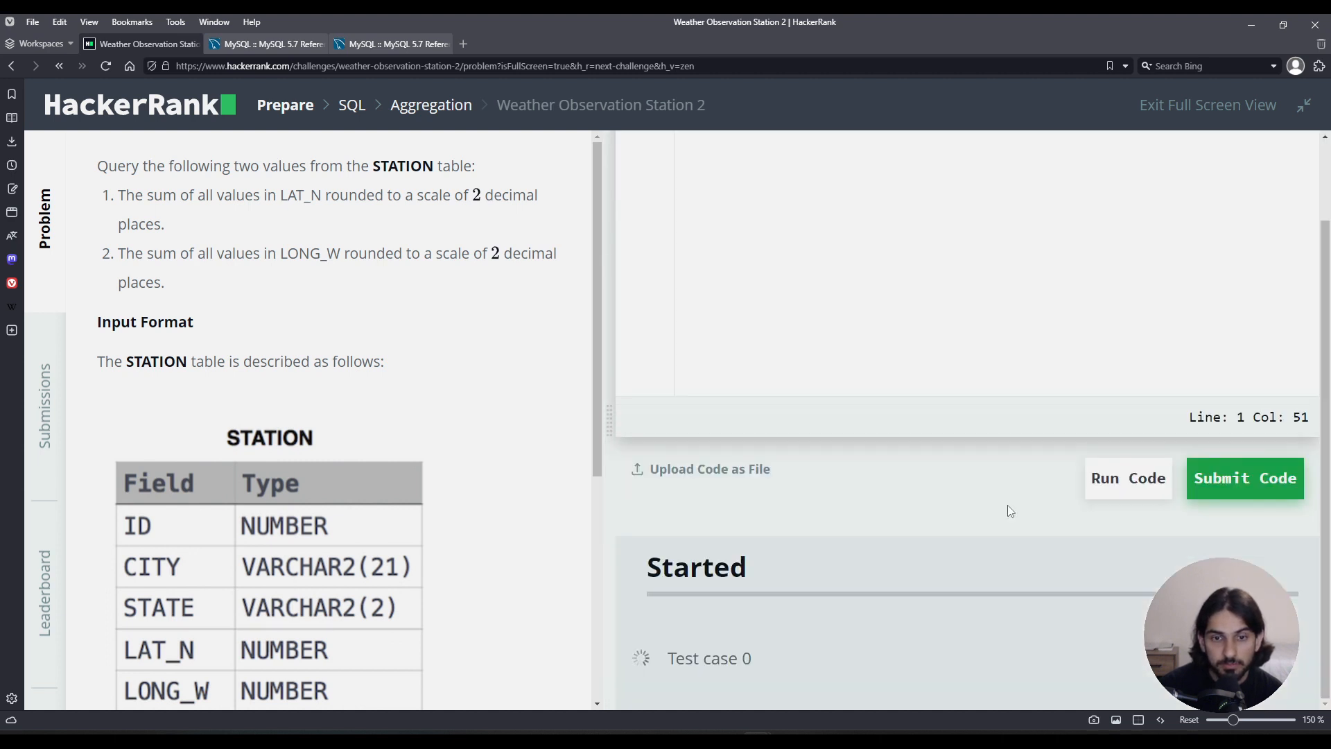
click(1127, 477)
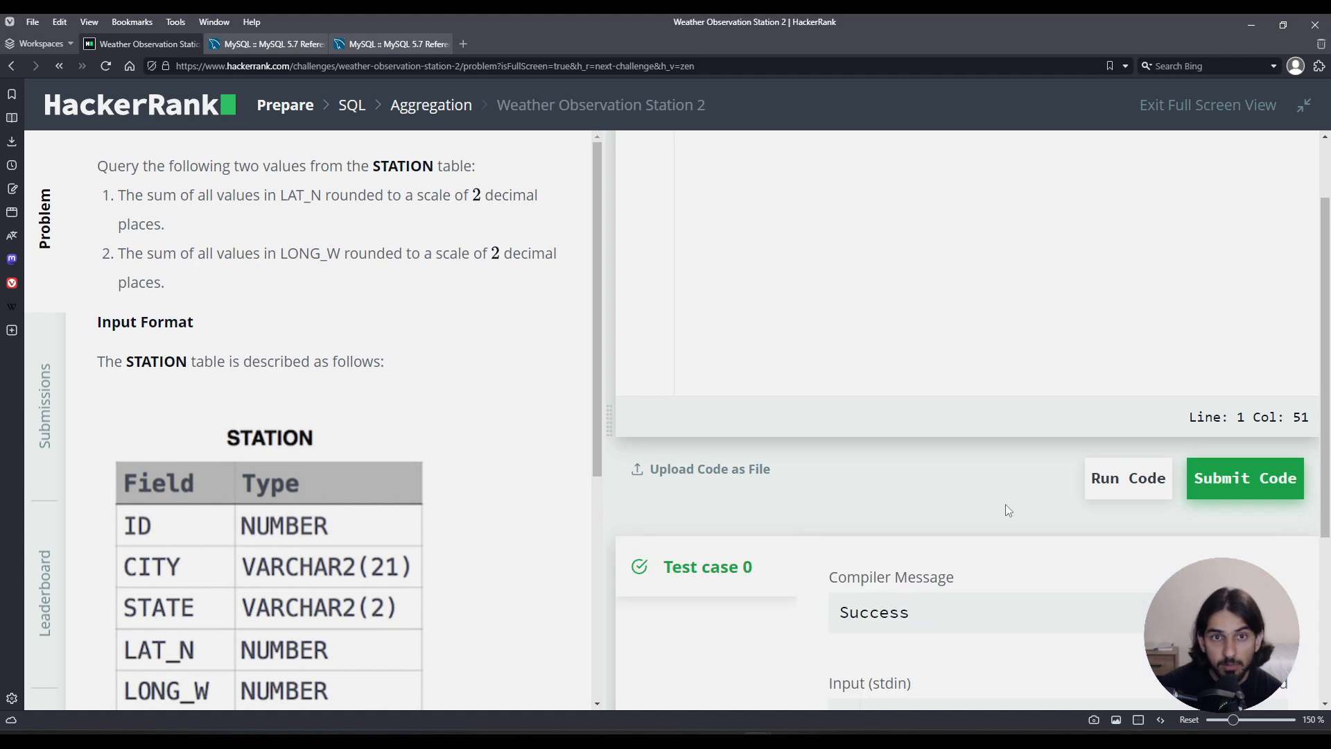